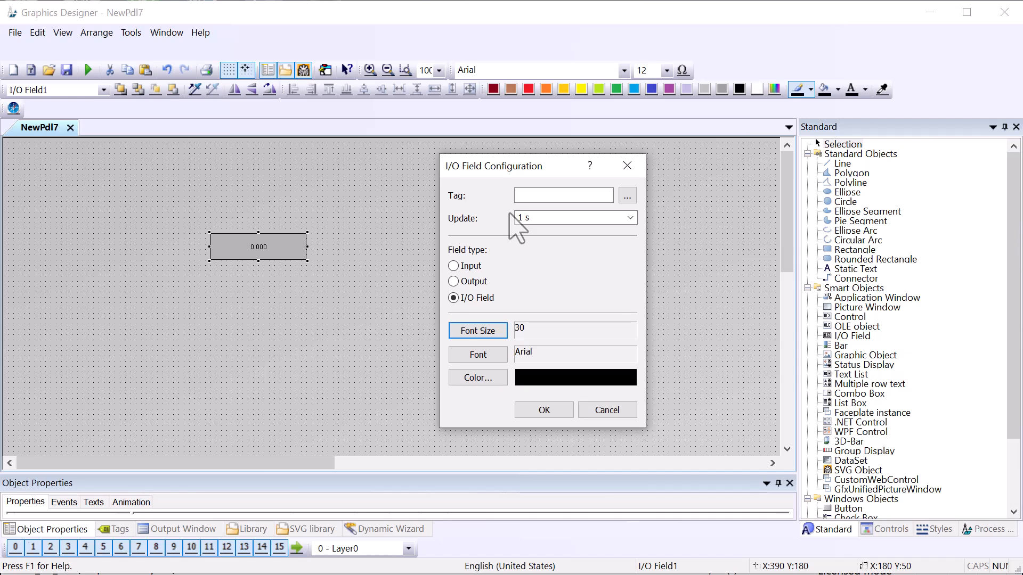
Give the I/O field 30-pt text, blue fill, white digits, name ioTagValue, format 09999.9.
click(543, 409)
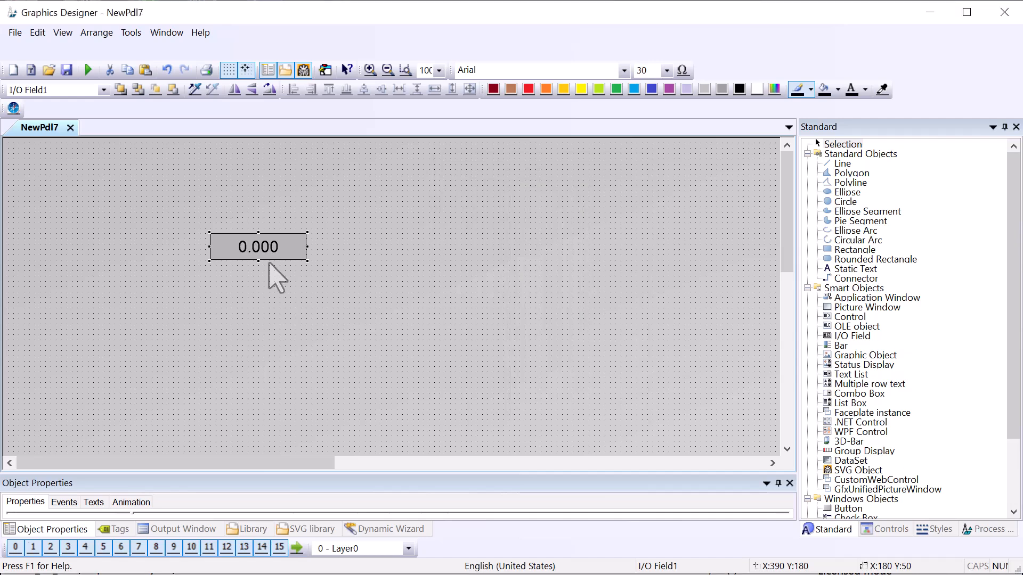
mouse_move(757, 90)
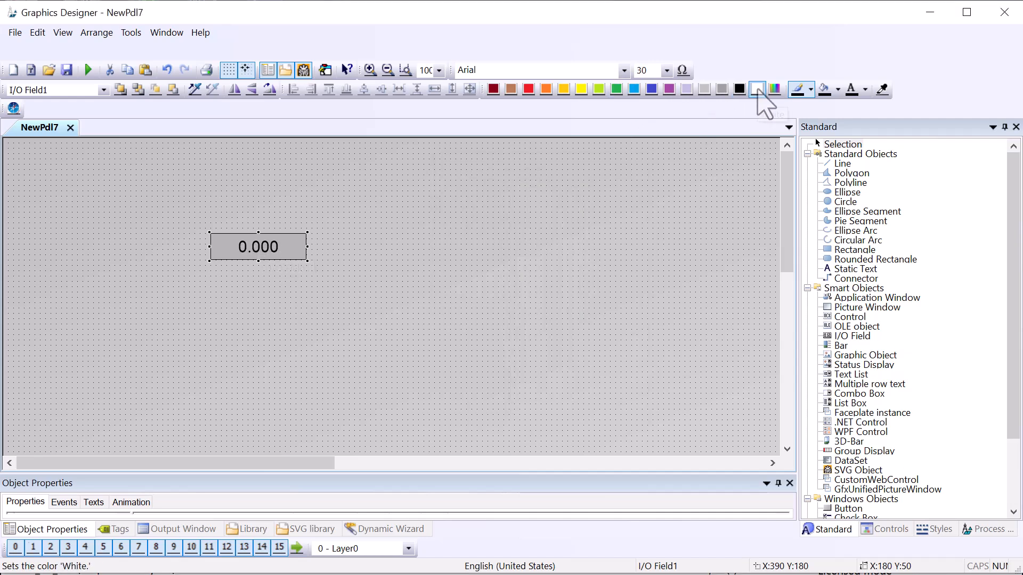
mouse_move(634, 90)
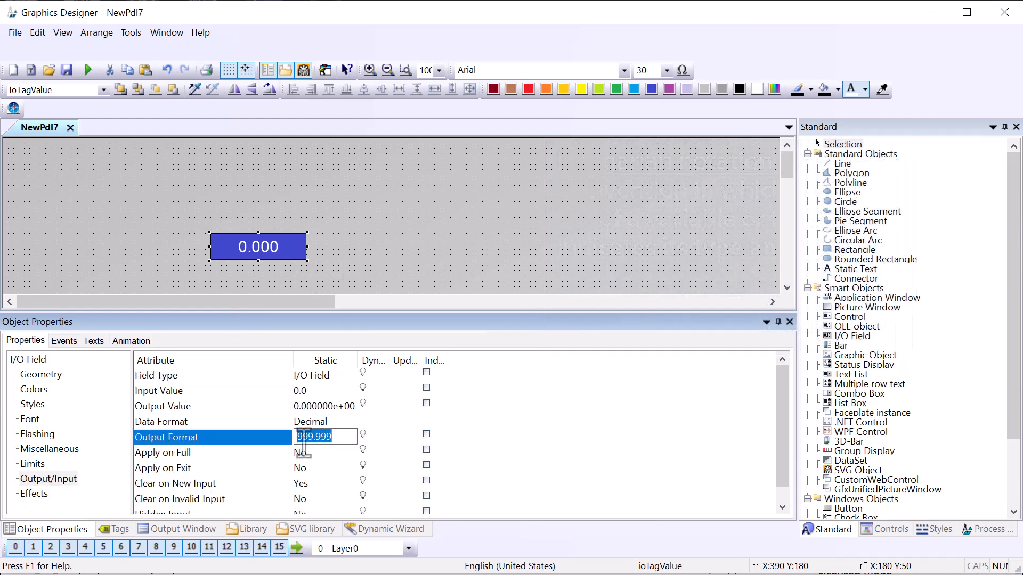
text(999.9)
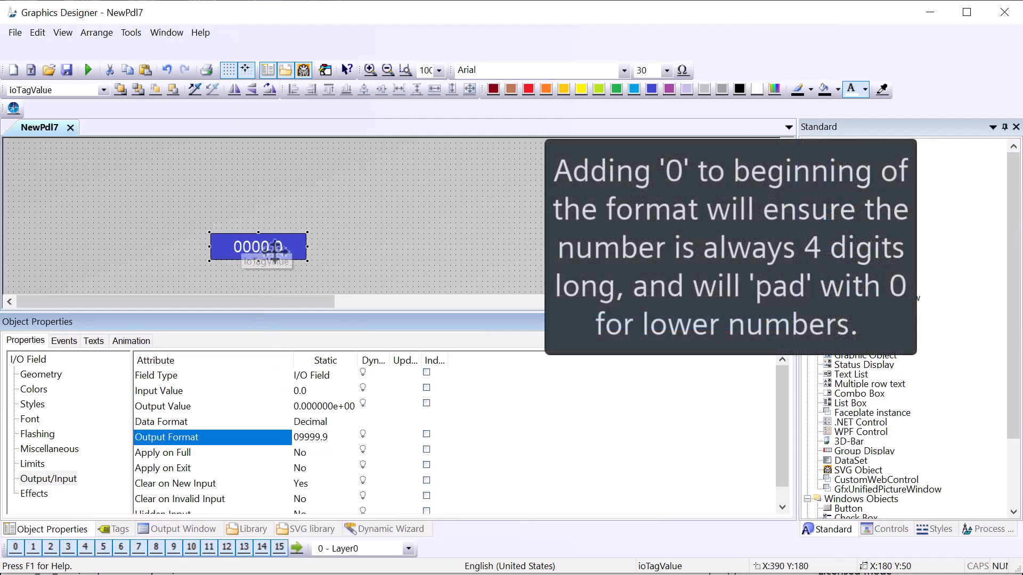
mouse_move(244, 217)
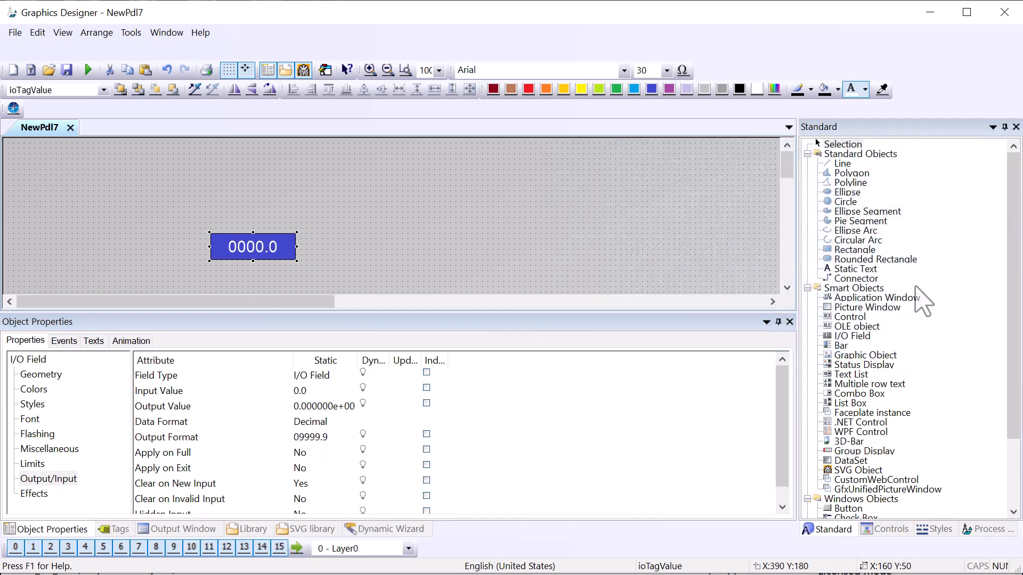
Place a blue static text showing °F right of the value field, named txtUnits.
click(857, 268)
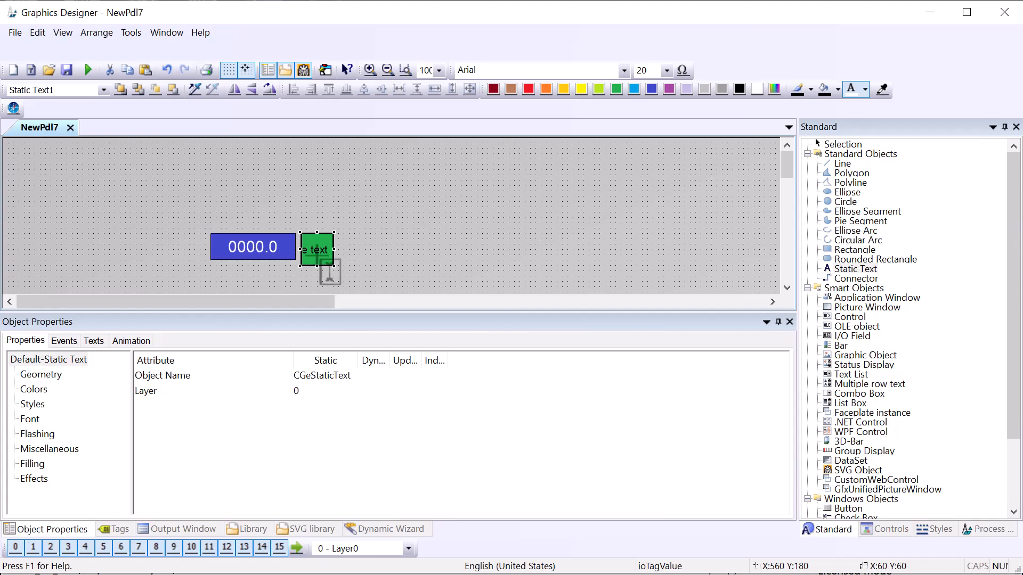
click(252, 246)
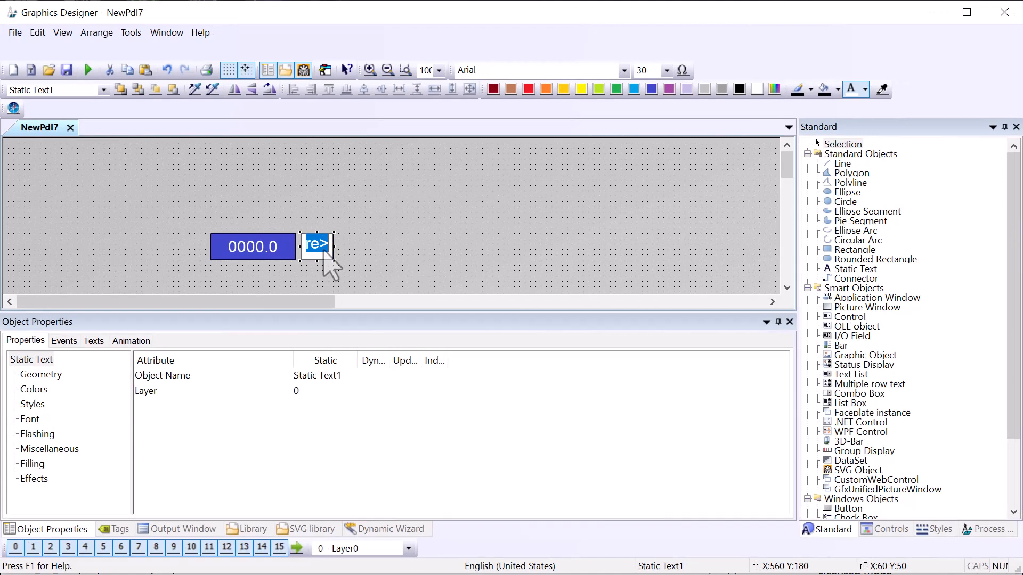
mouse_move(337, 281)
text(text)
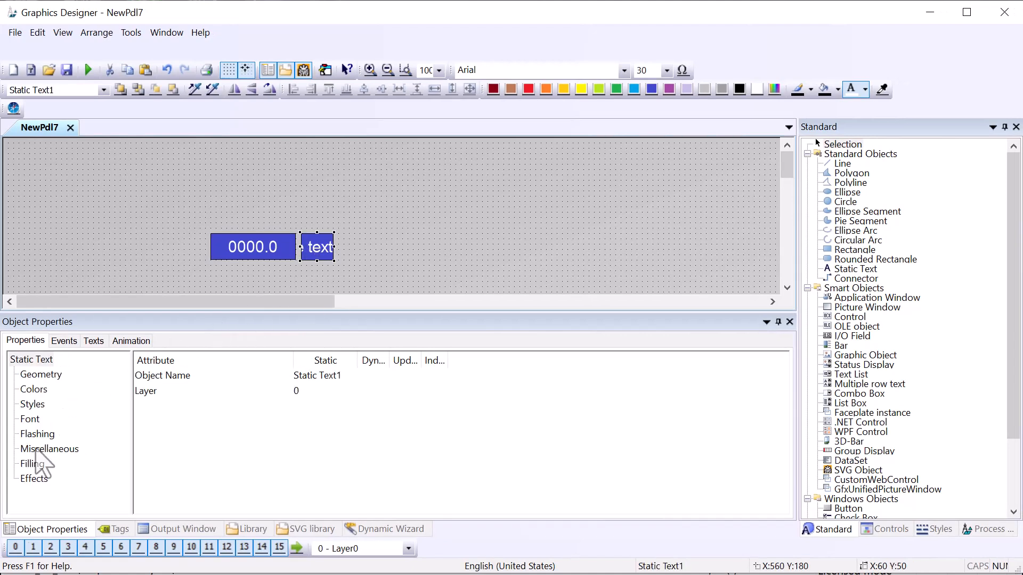
click(30, 419)
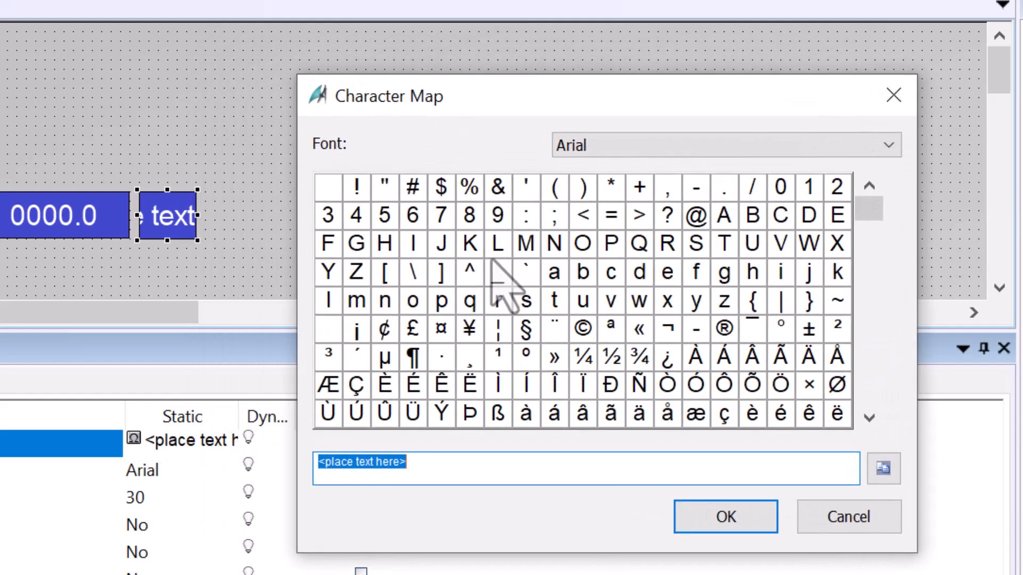
mouse_move(496, 382)
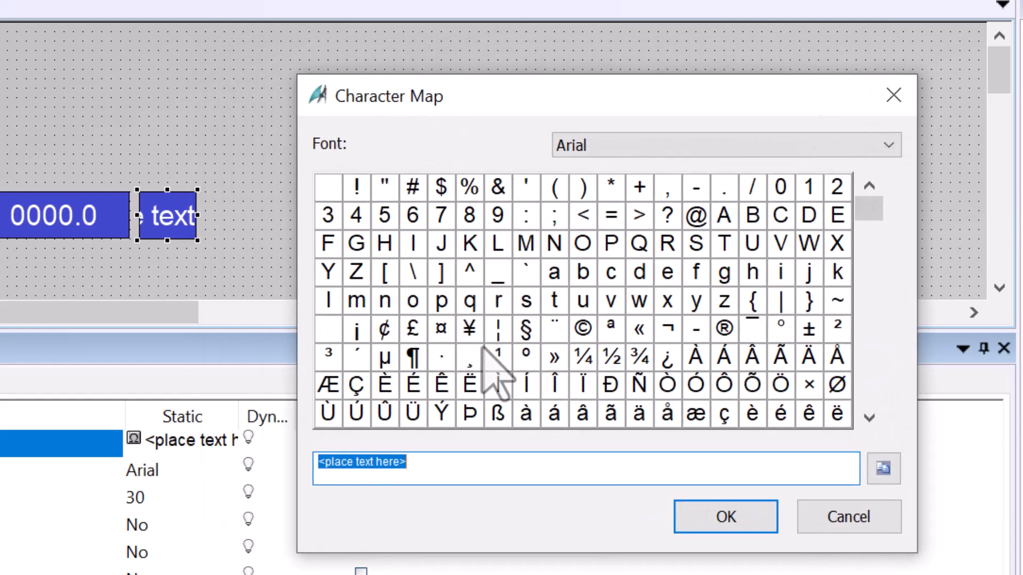
mouse_move(567, 418)
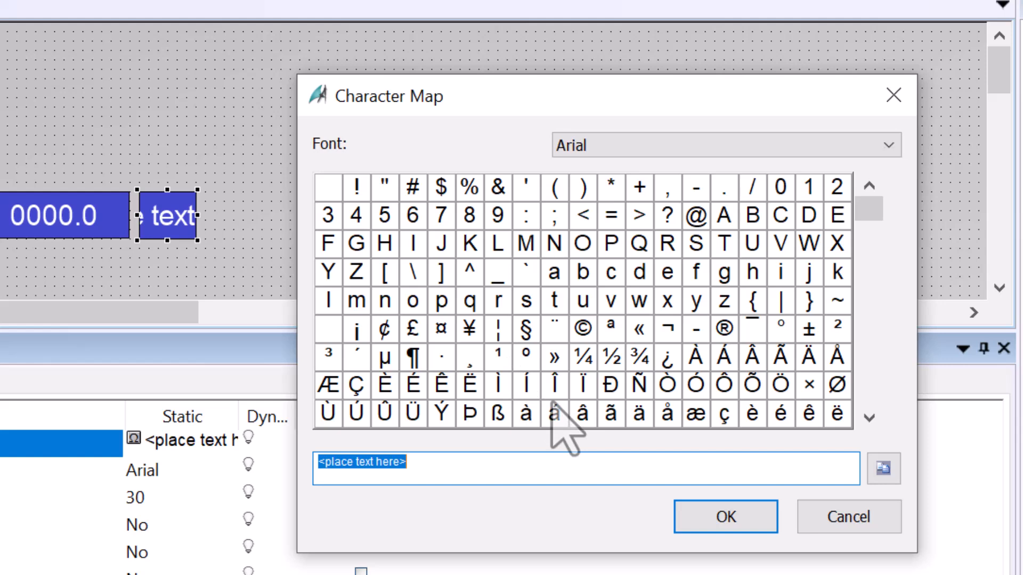
double_click(527, 359)
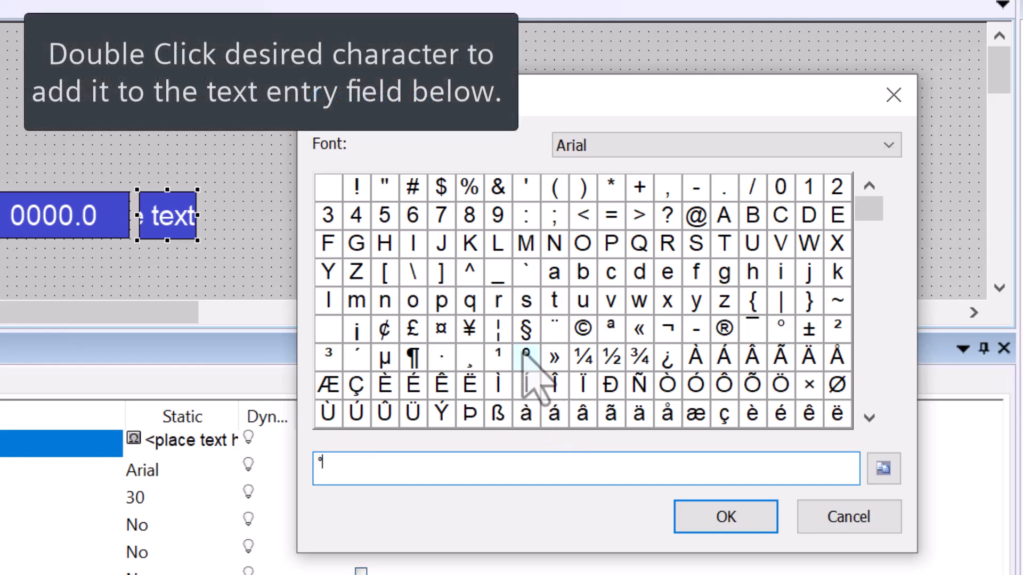
double_click(525, 358)
text(F)
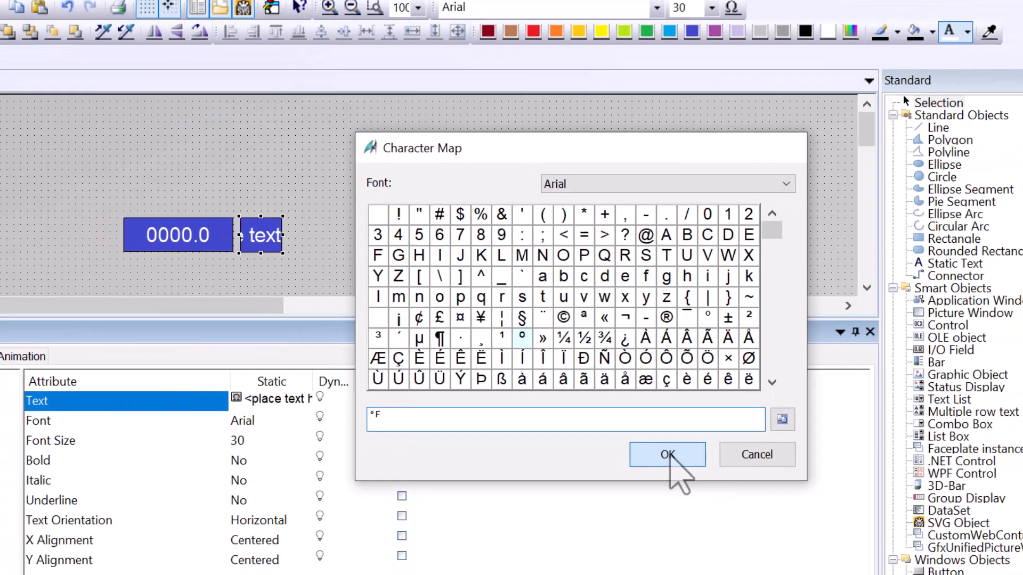
click(666, 454)
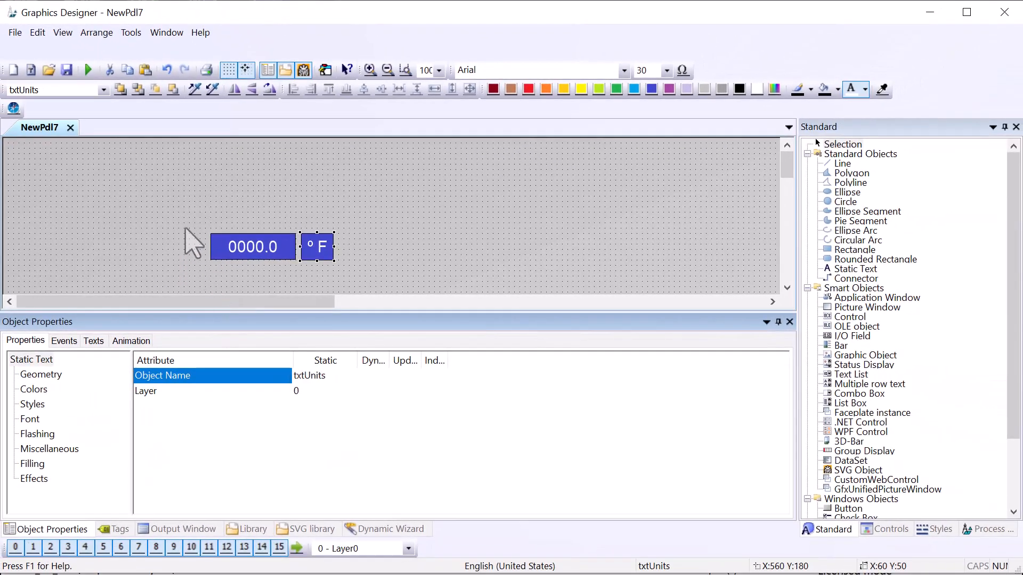
Create a customized object from the field and °F label; rename UserDefined2 to Tag Assignment.
drag(189, 215, 352, 284)
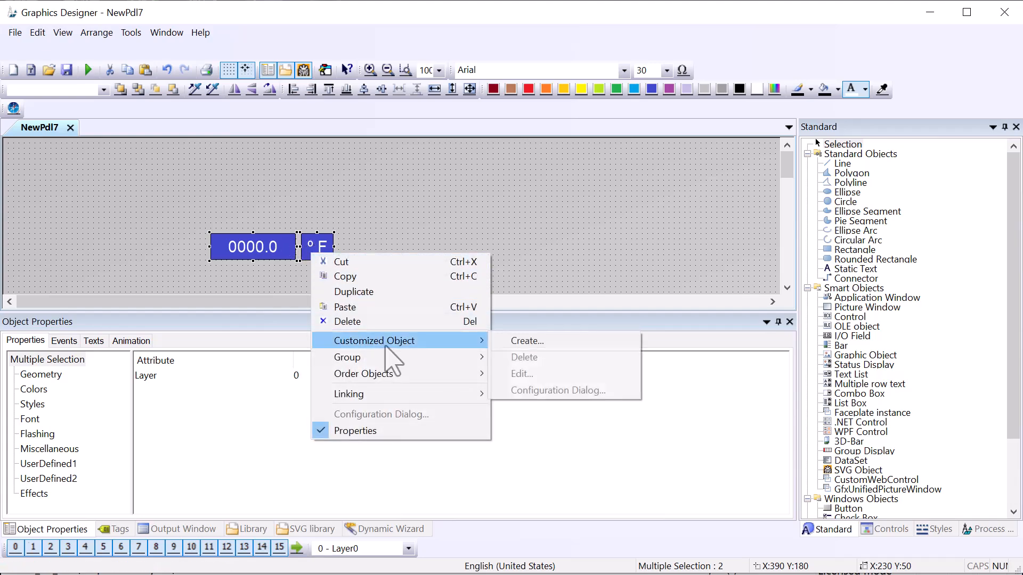
click(556, 390)
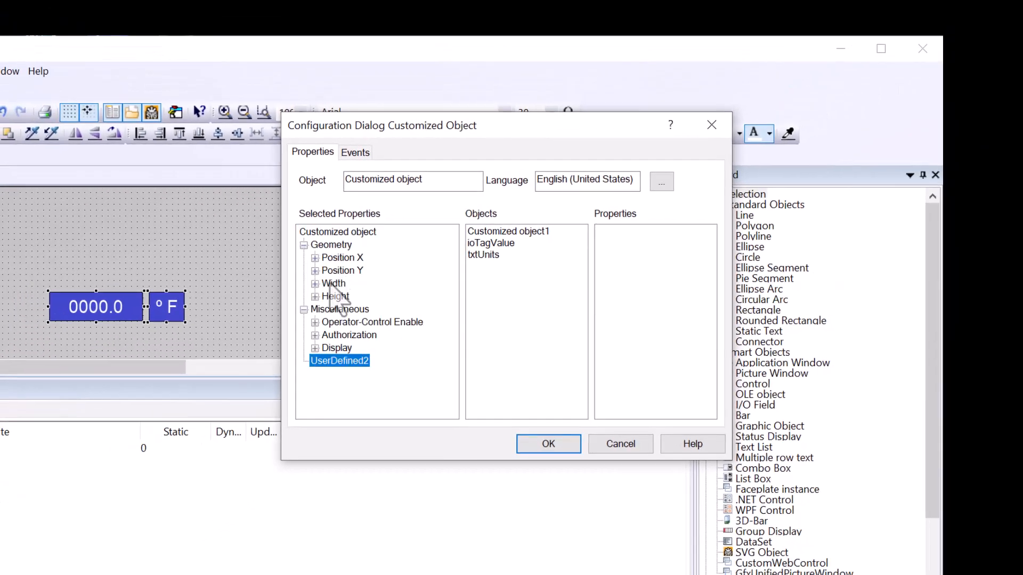
mouse_move(336, 299)
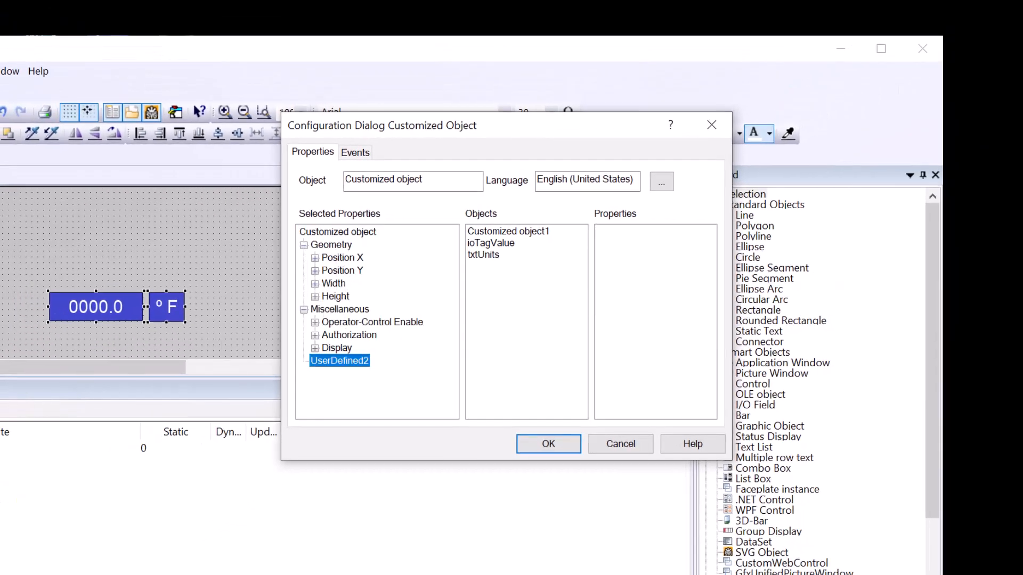
right_click(340, 361)
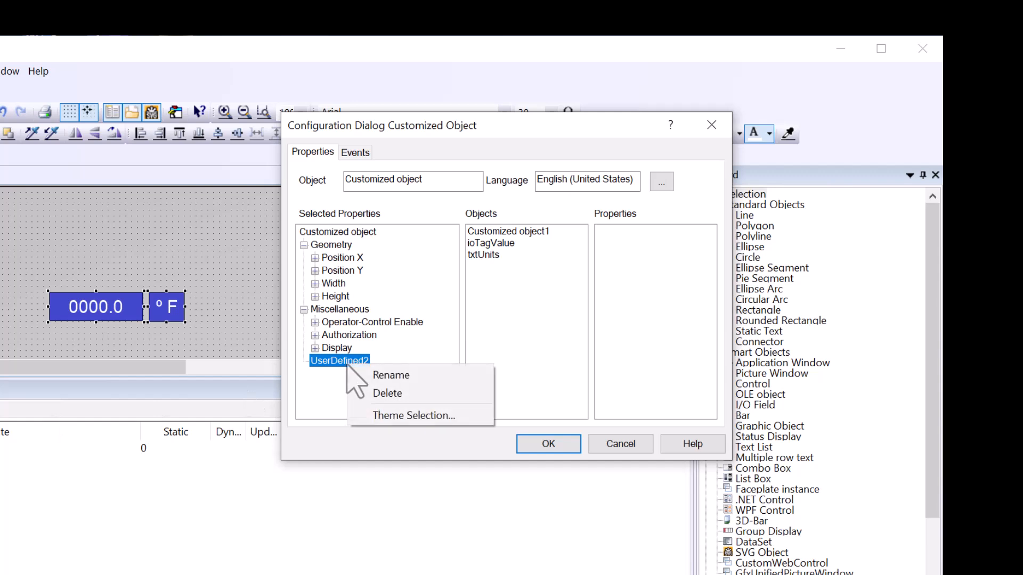
click(391, 375)
text(Tag Assignmen)
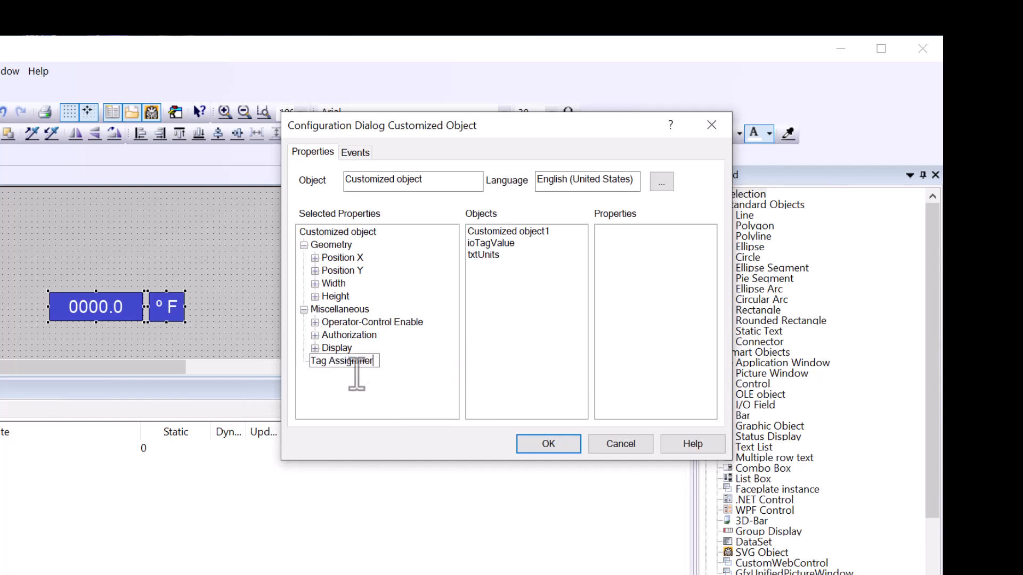
click(343, 360)
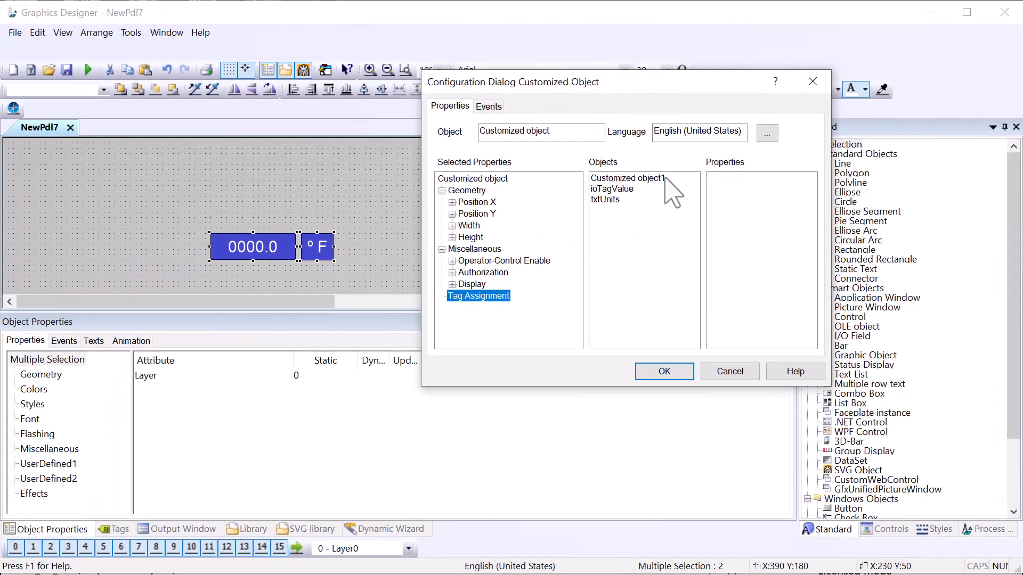
mouse_move(613, 241)
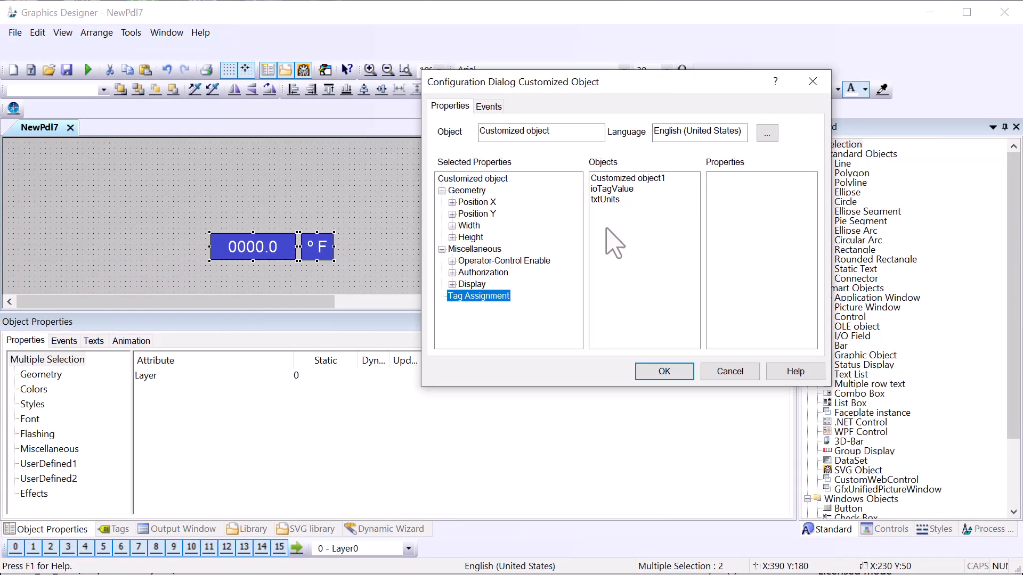
Drag ioTagValue's Output Value property onto the Tag Assignment group.
click(611, 189)
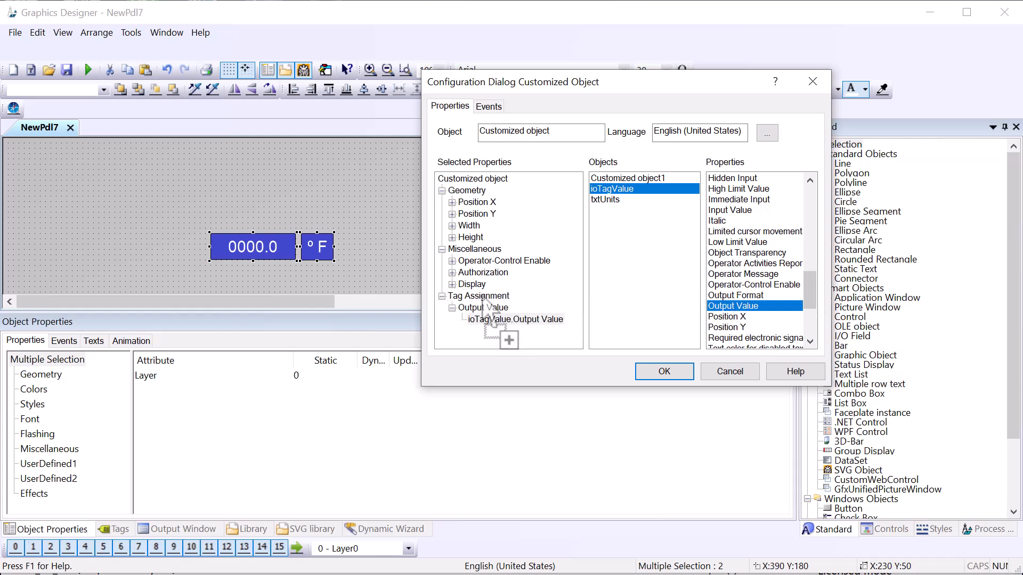
click(482, 308)
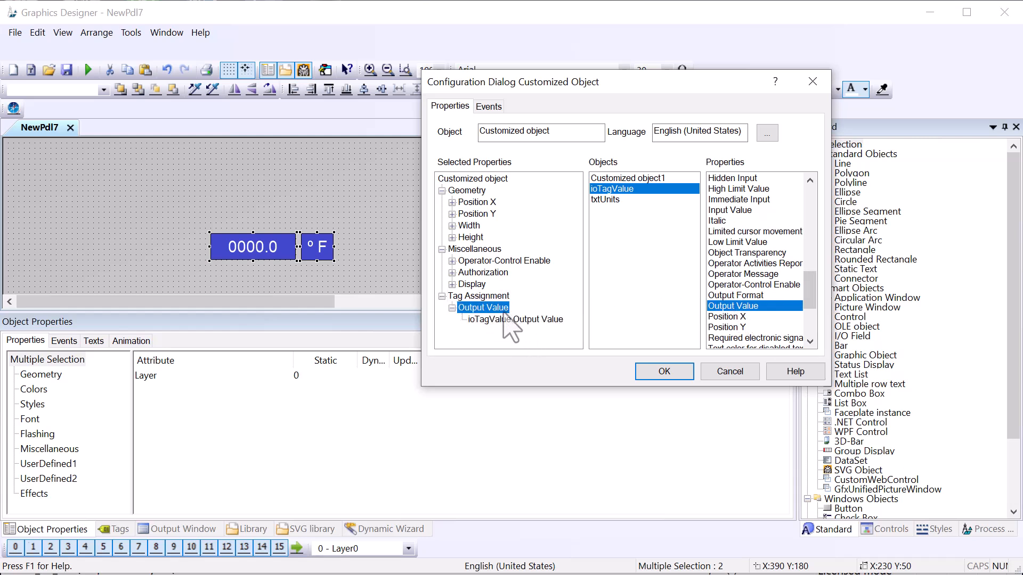
mouse_move(281, 270)
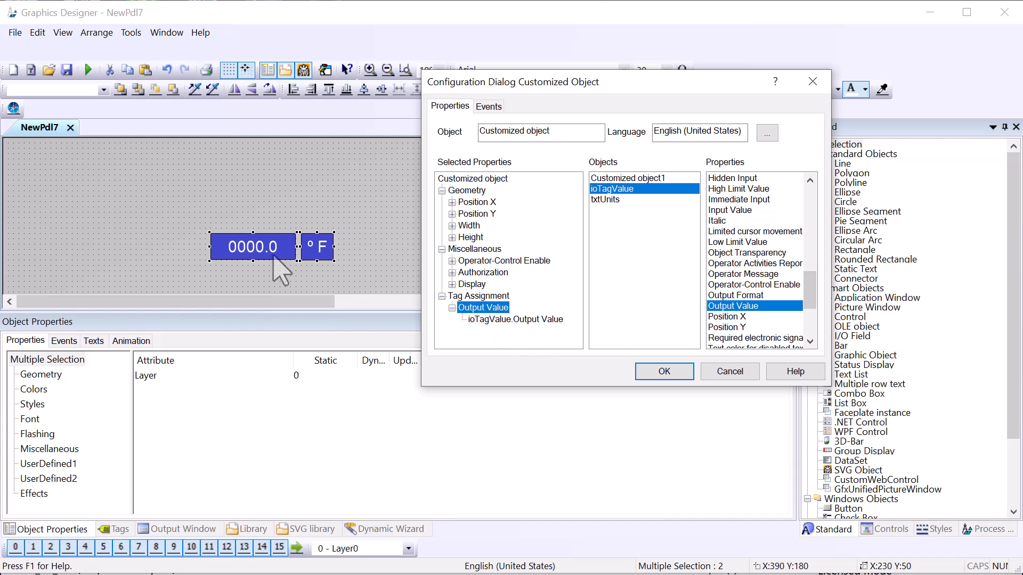
mouse_move(320, 267)
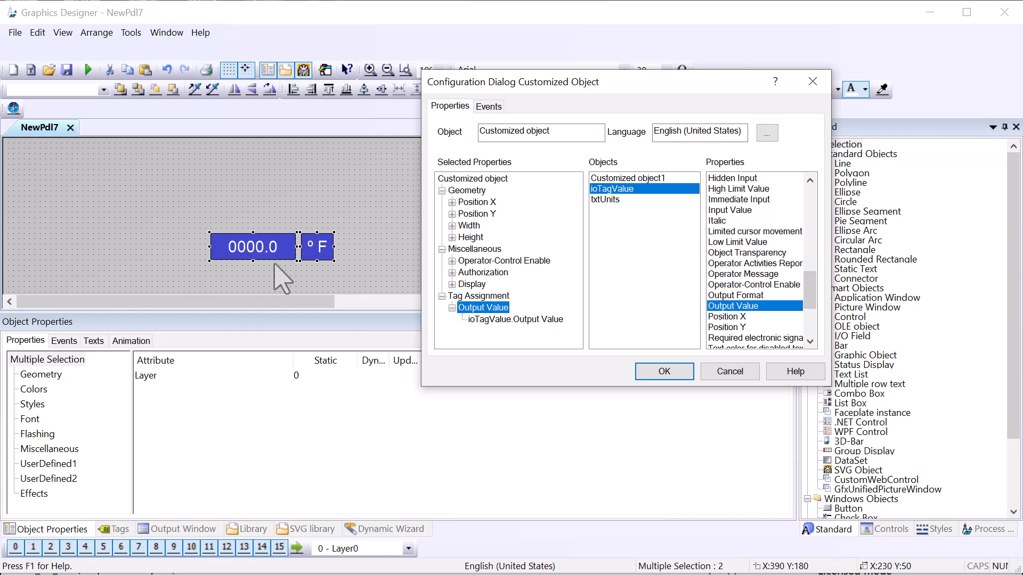
Add the Font theme as a property group of the customized object.
right_click(472, 179)
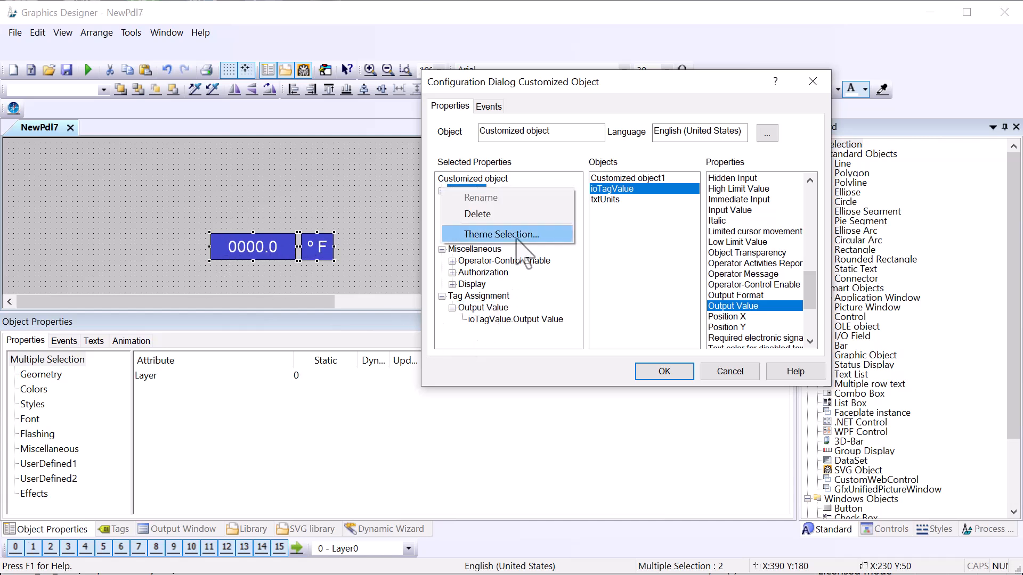
click(500, 235)
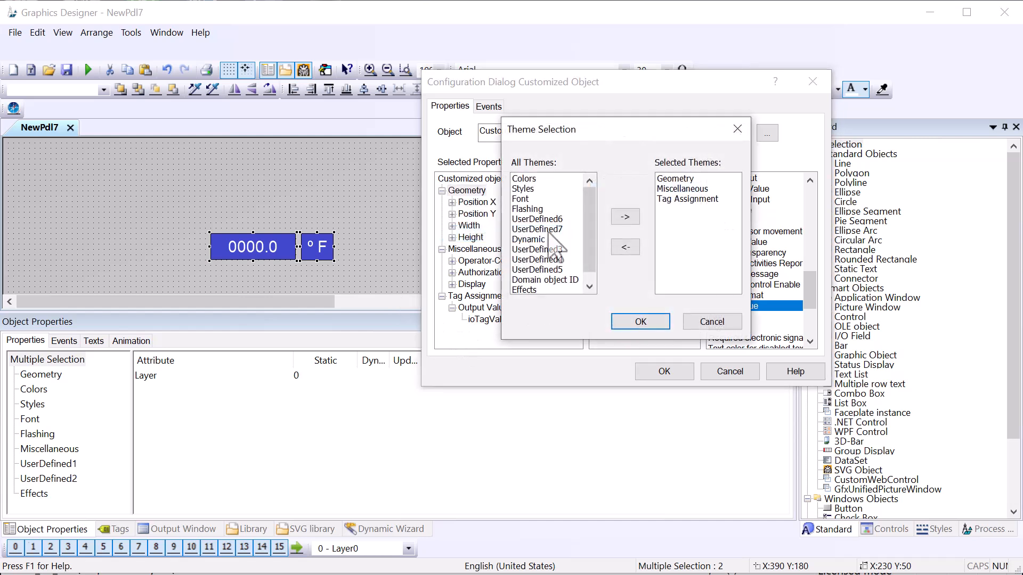
click(521, 199)
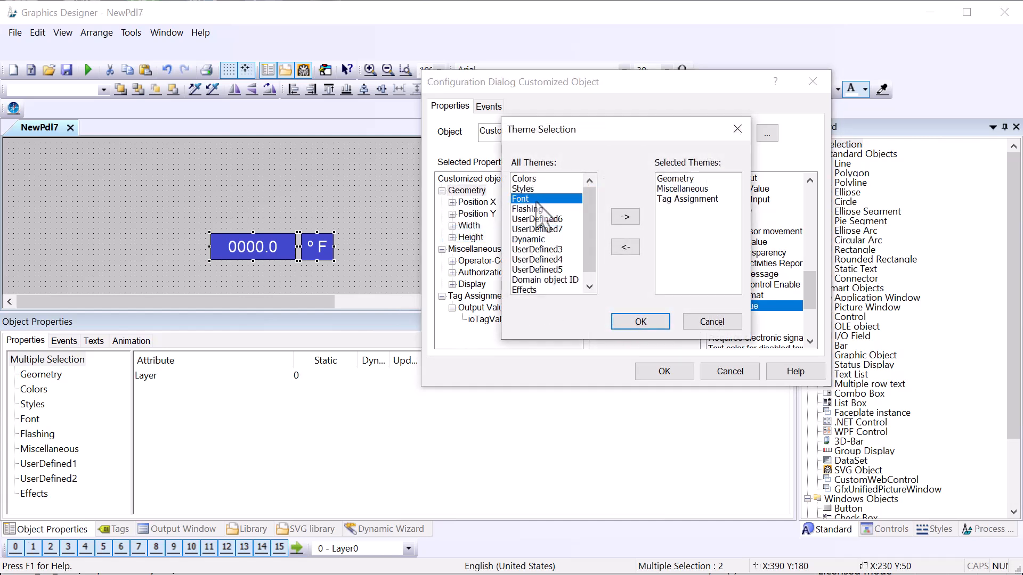
click(624, 216)
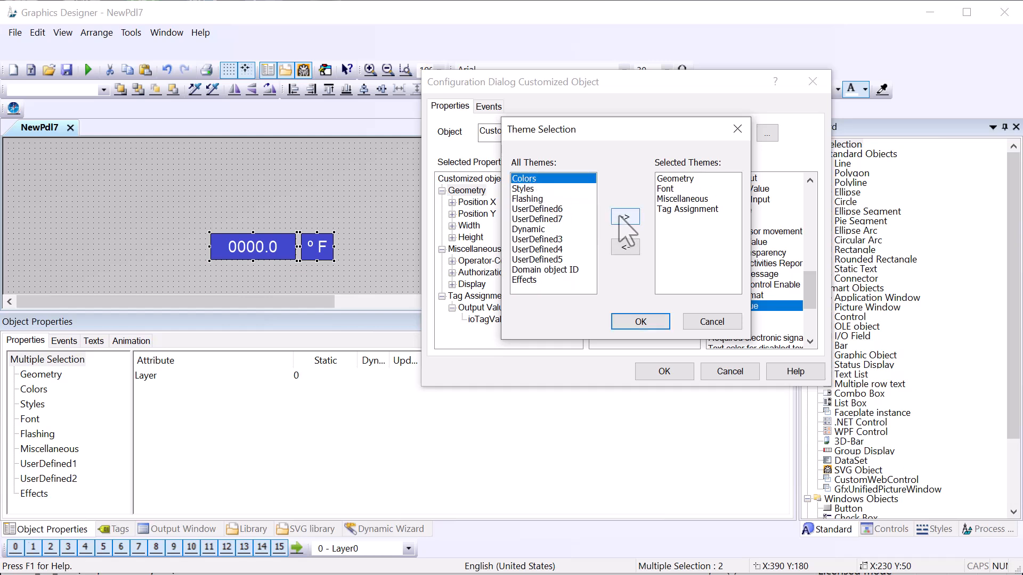
click(640, 322)
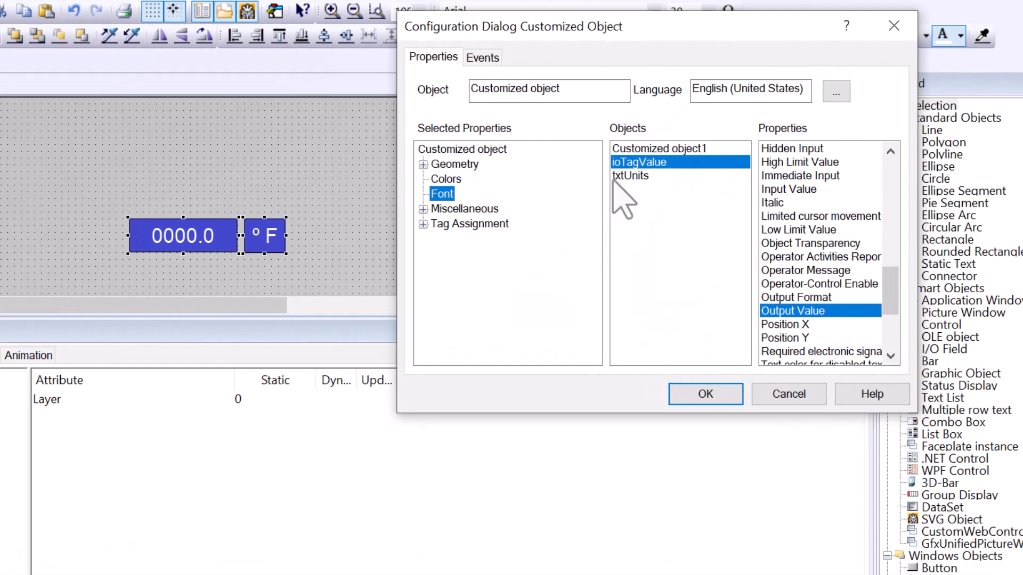
Expose txtUnits' Text property under Font and rename it Units.
click(630, 176)
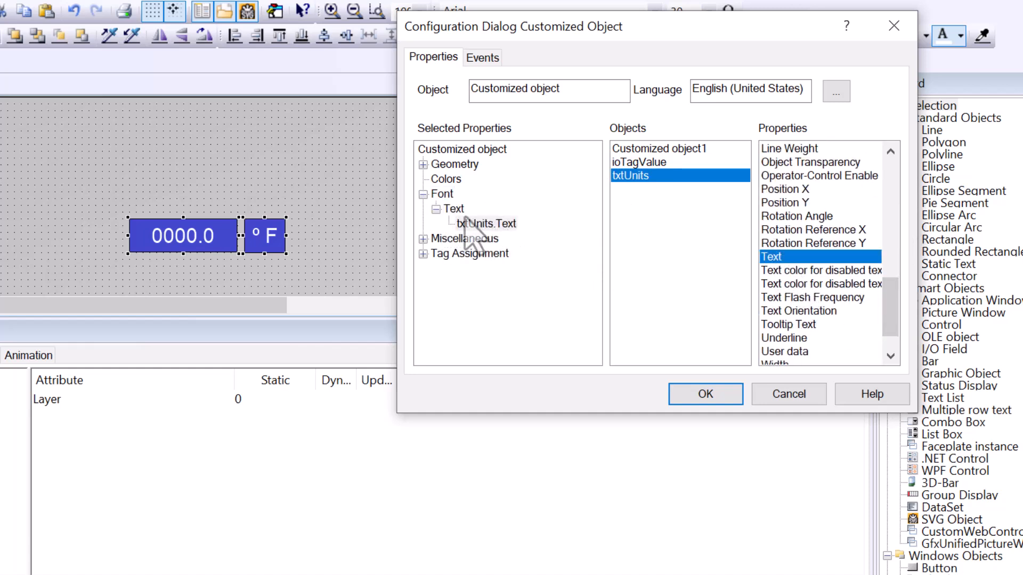
right_click(453, 208)
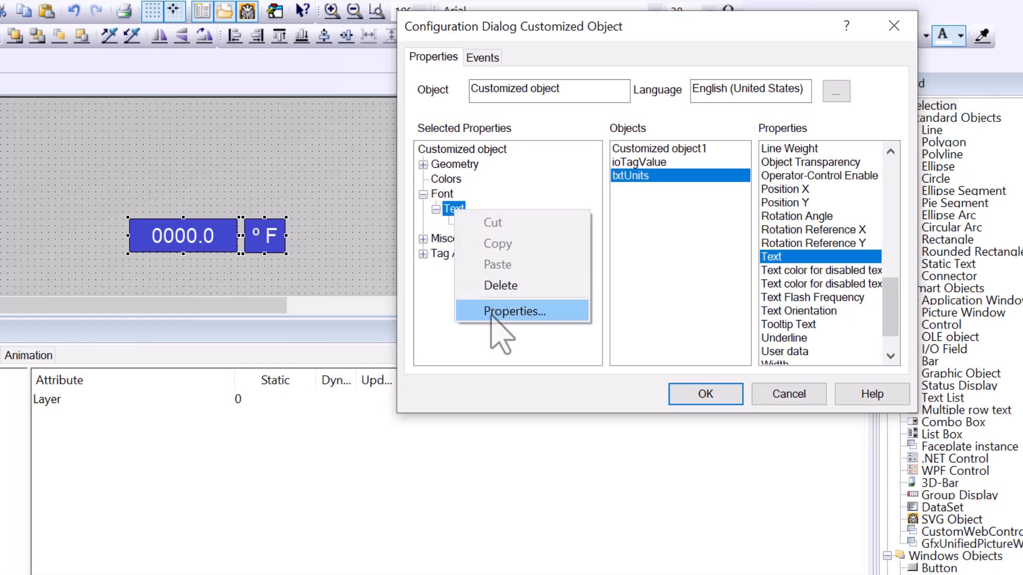
click(515, 311)
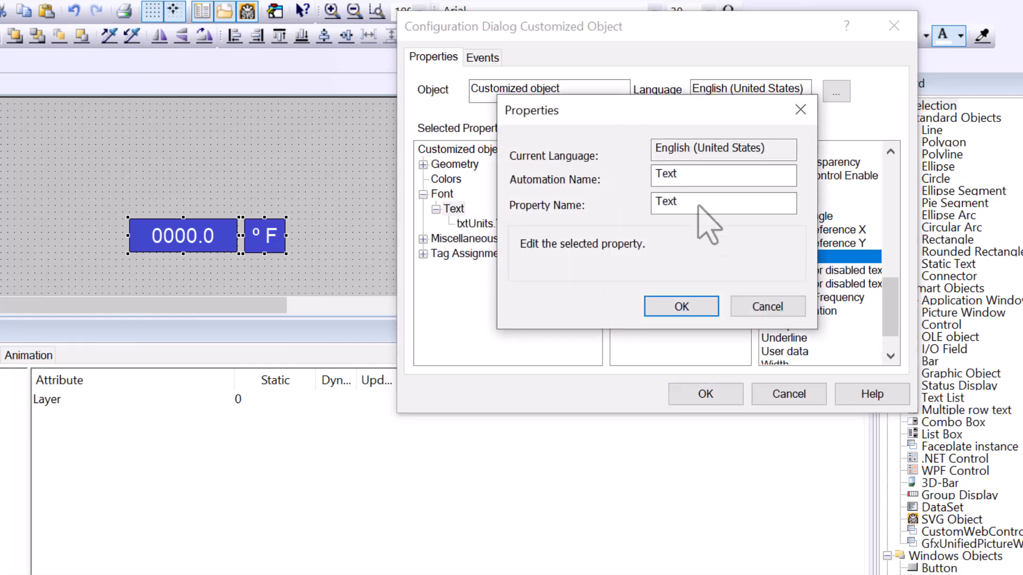
text(U)
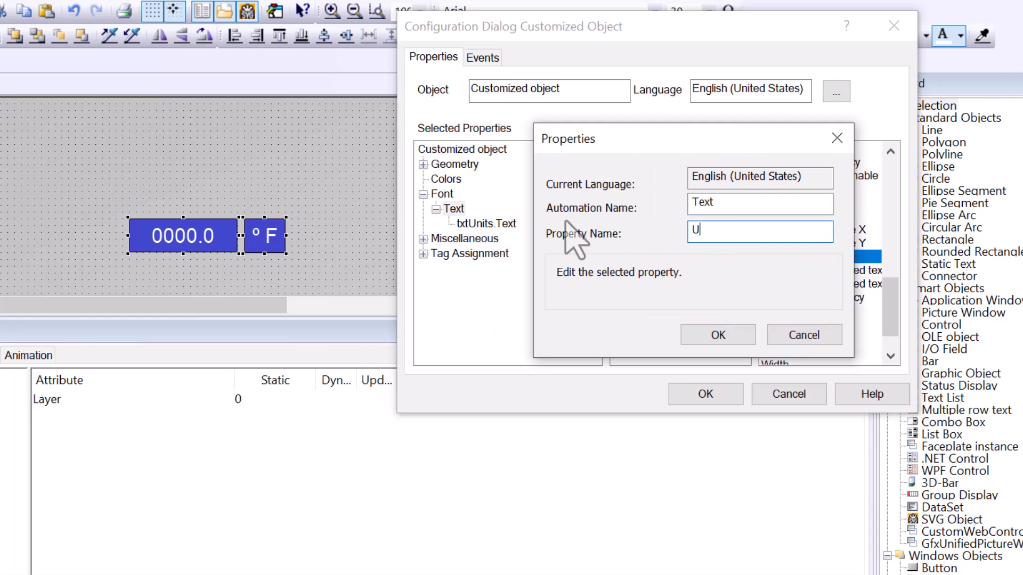
text(nits)
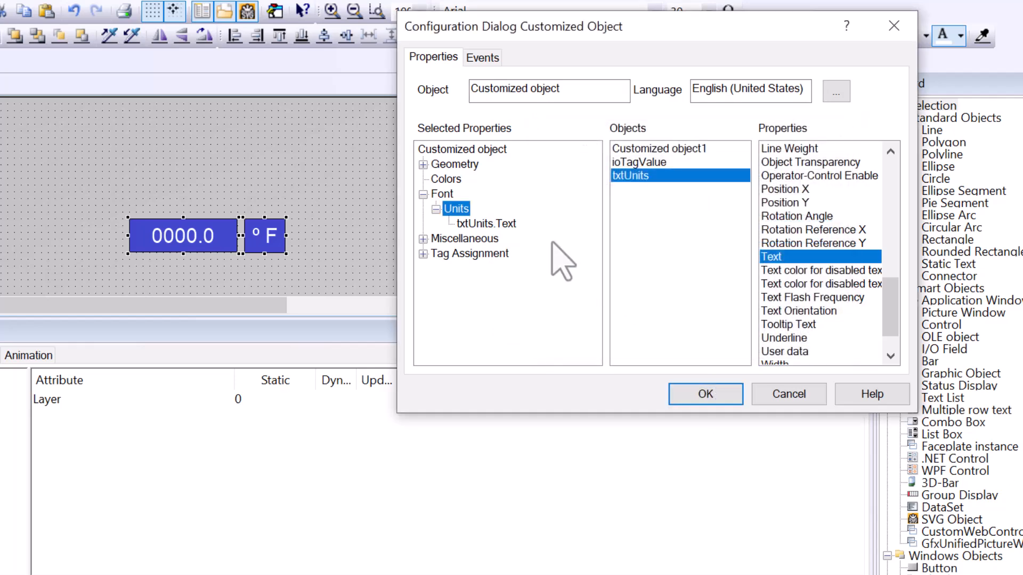
Add txtUnits and ioTagValue Background Color properties to the Colors group and confirm.
click(446, 179)
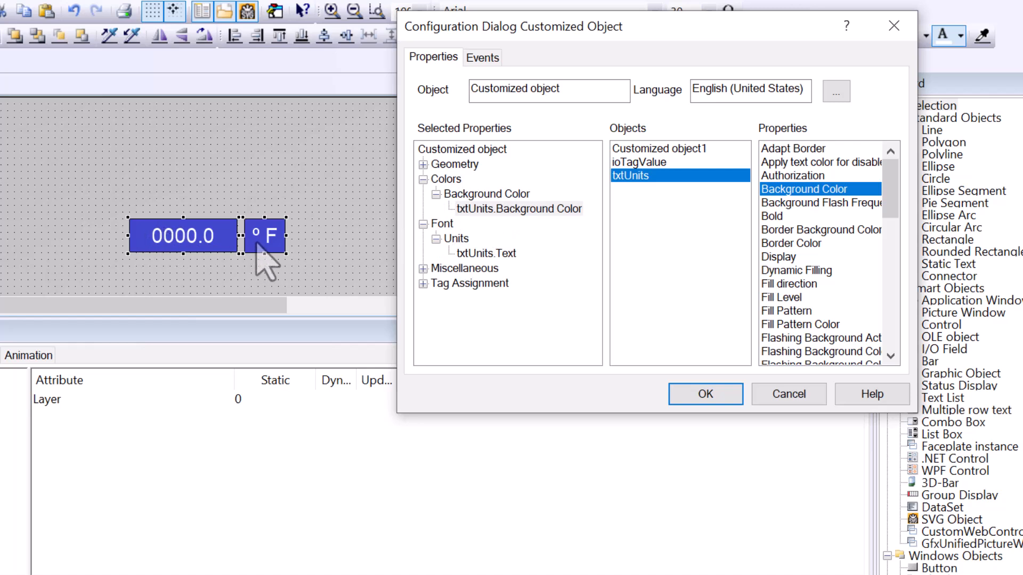
mouse_move(281, 261)
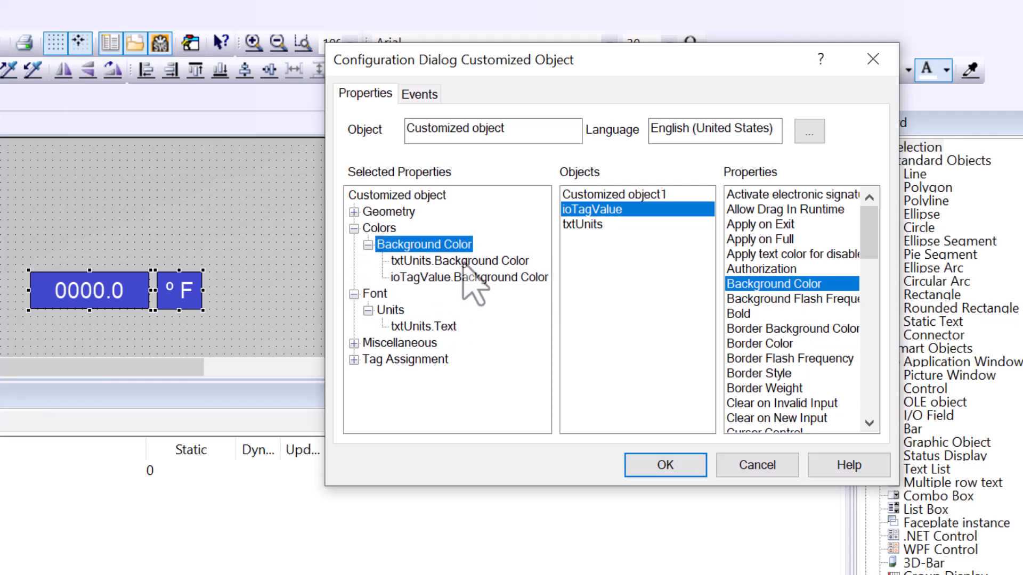
click(467, 277)
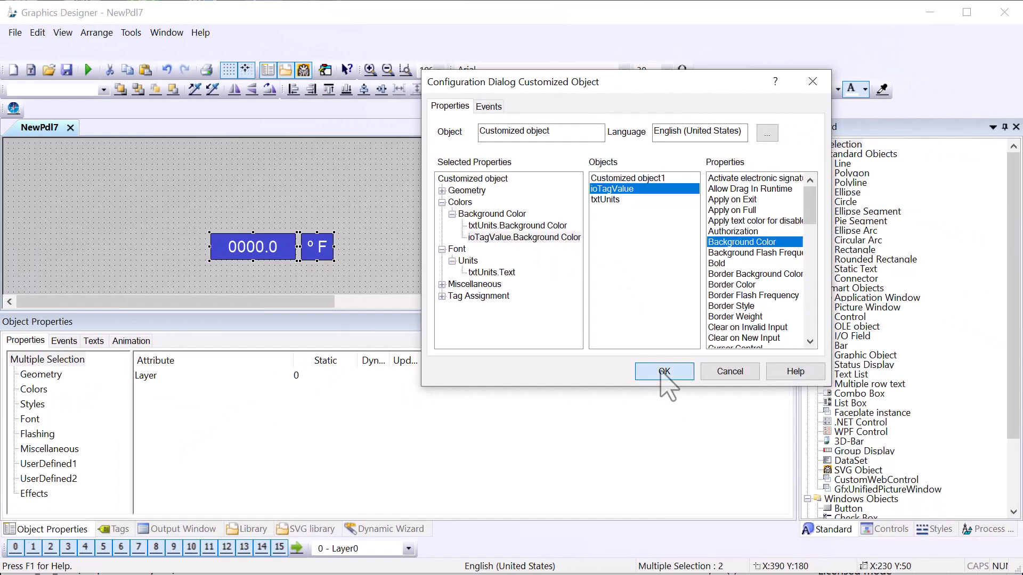
Link Output Value to the Mix_Tank_Temperature tag and open the character picker for Units.
click(663, 371)
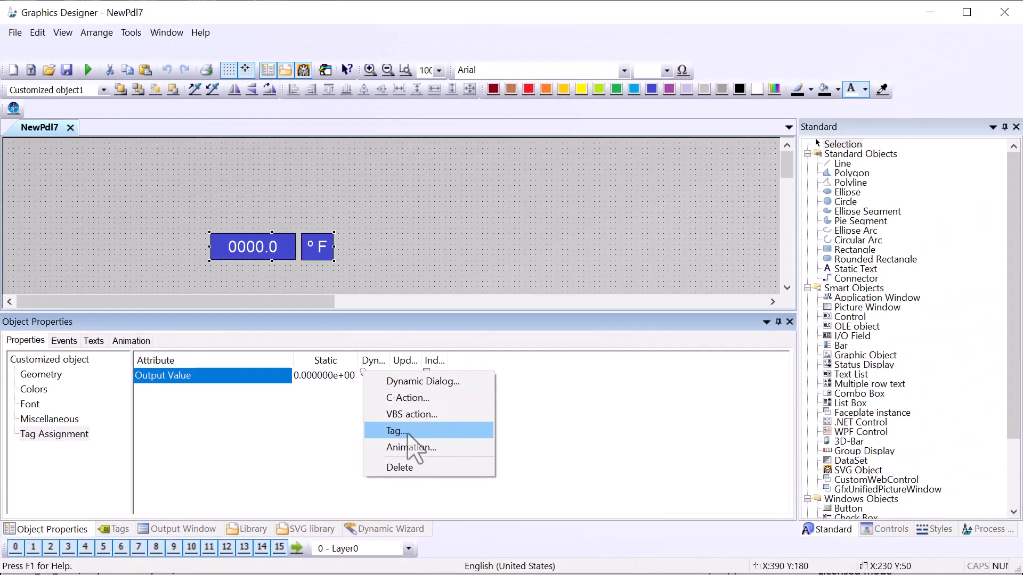
click(396, 430)
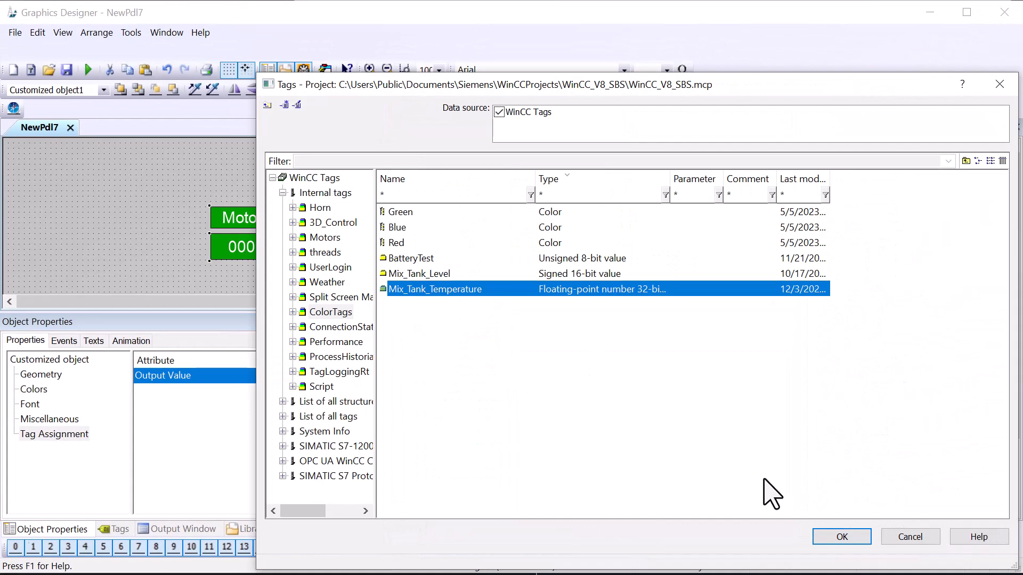
click(841, 537)
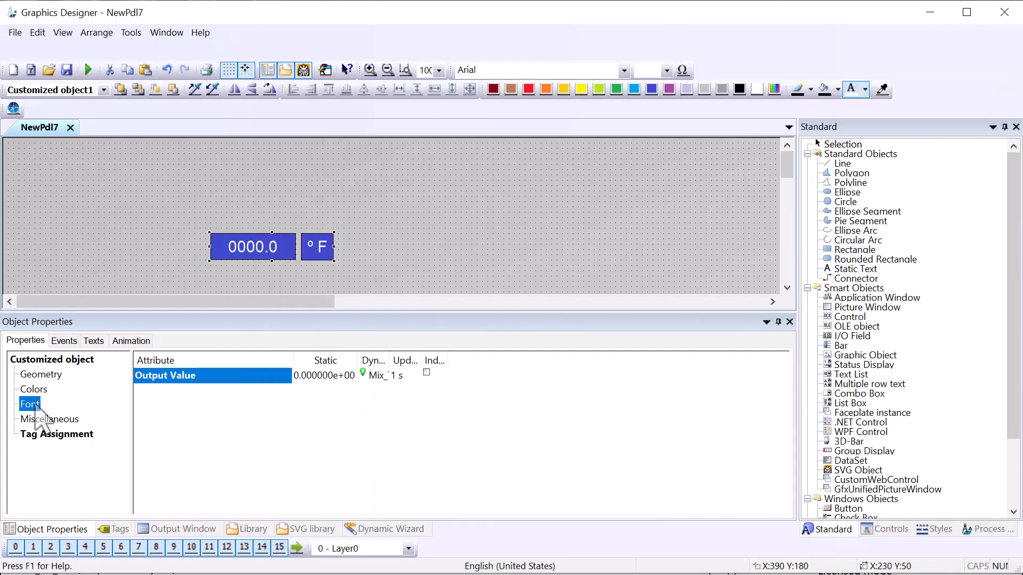
click(29, 404)
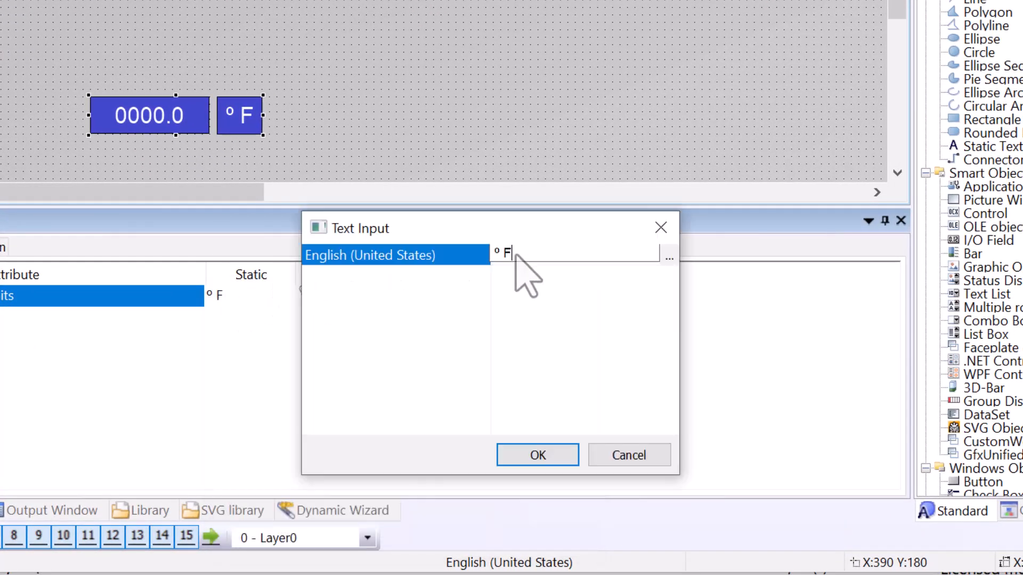
mouse_move(678, 281)
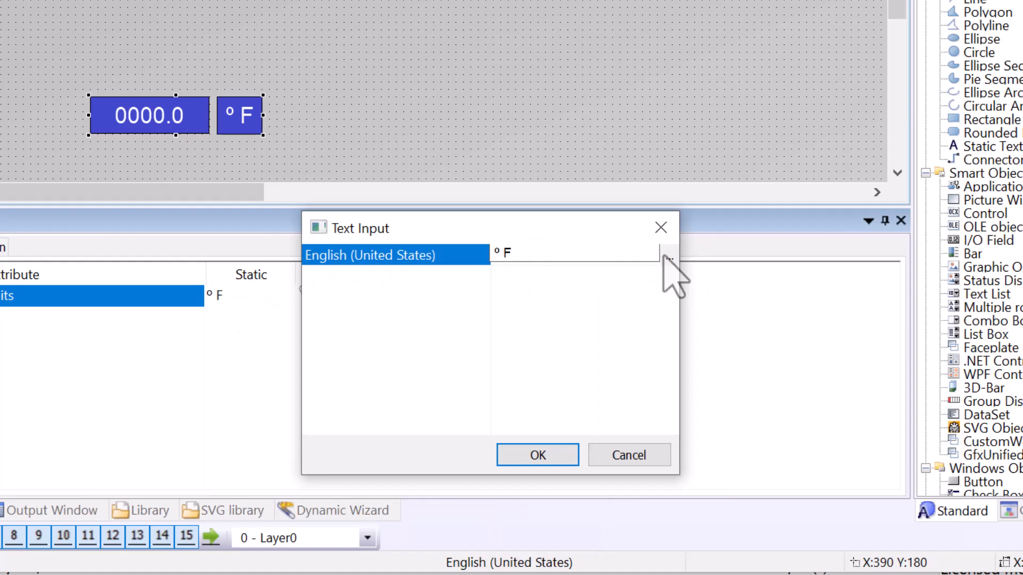
click(668, 259)
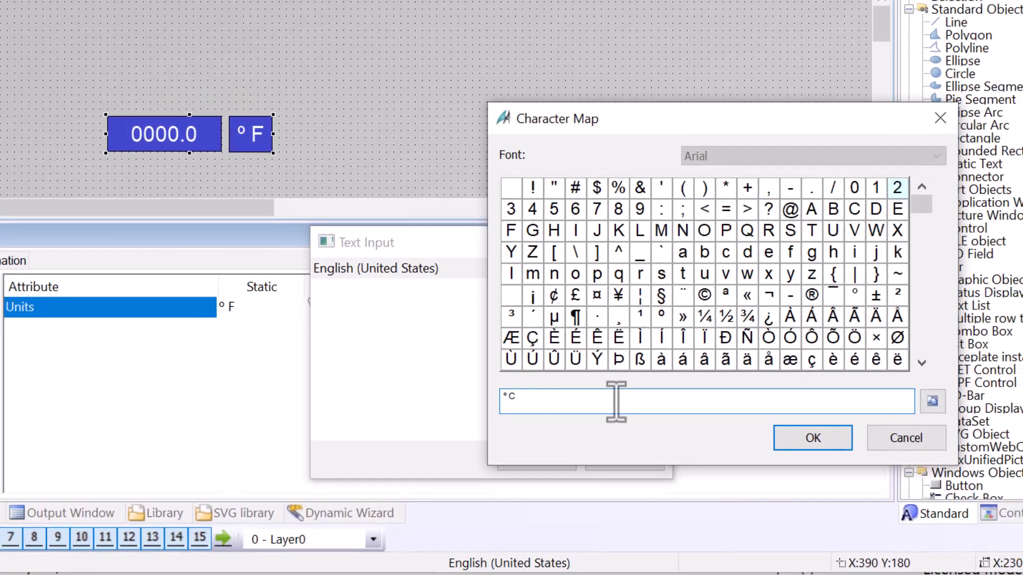
Set the Units text to °C and the shared background colour to green.
click(812, 437)
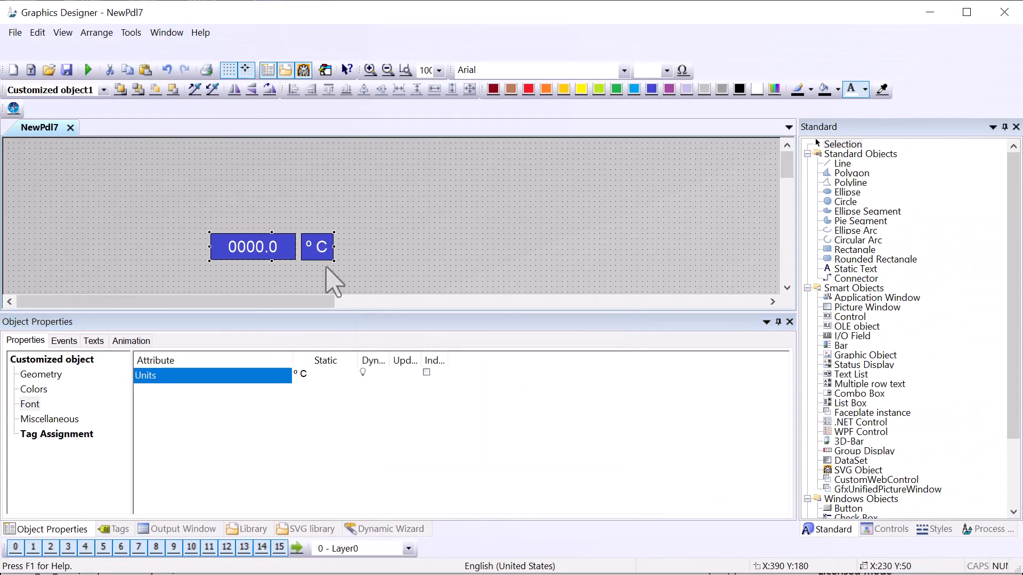
click(34, 389)
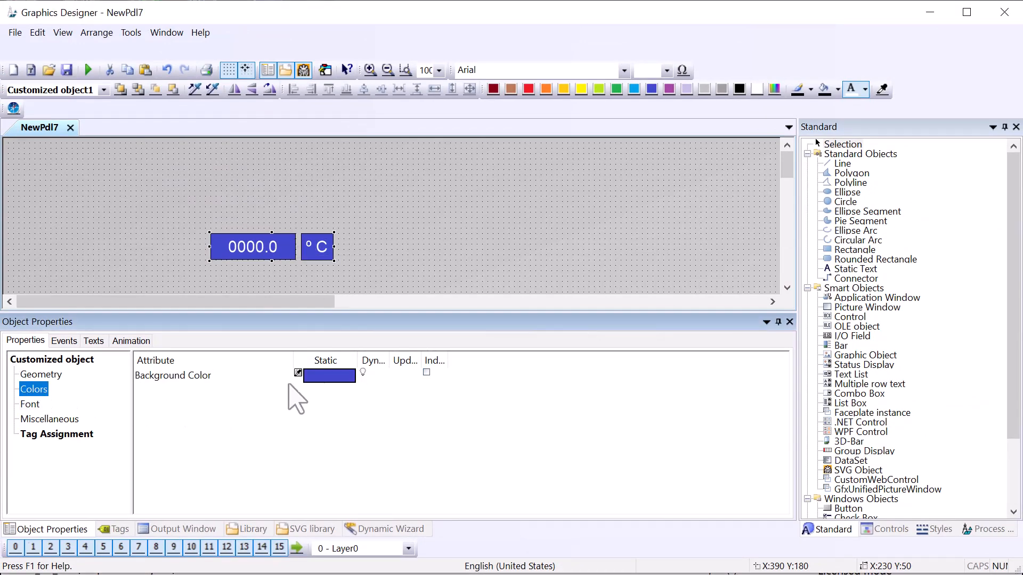
click(298, 373)
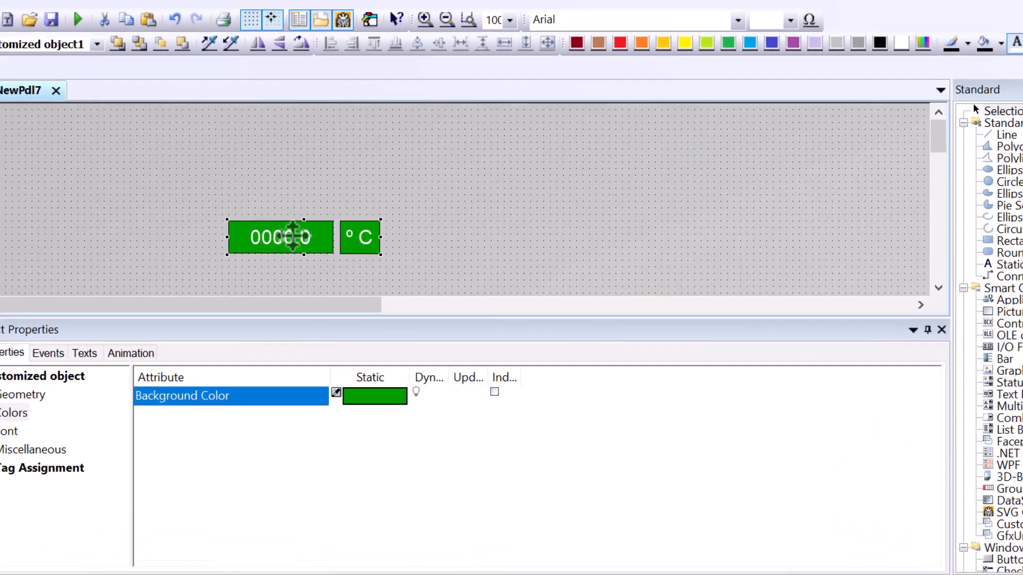
Edit the customized object to add static text 'Tag Name', named txtTagName, above the fields.
right_click(279, 238)
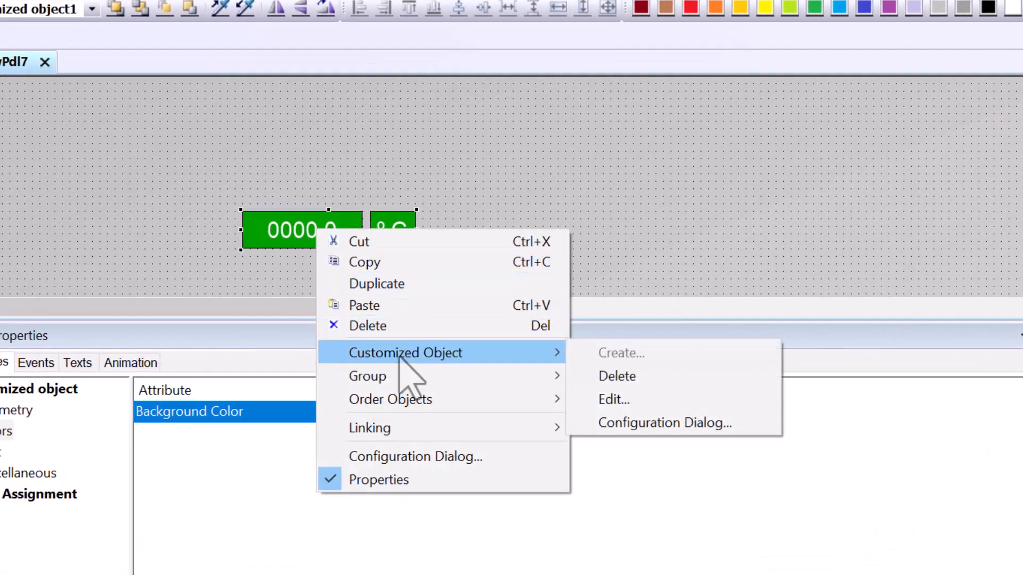
mouse_move(613, 399)
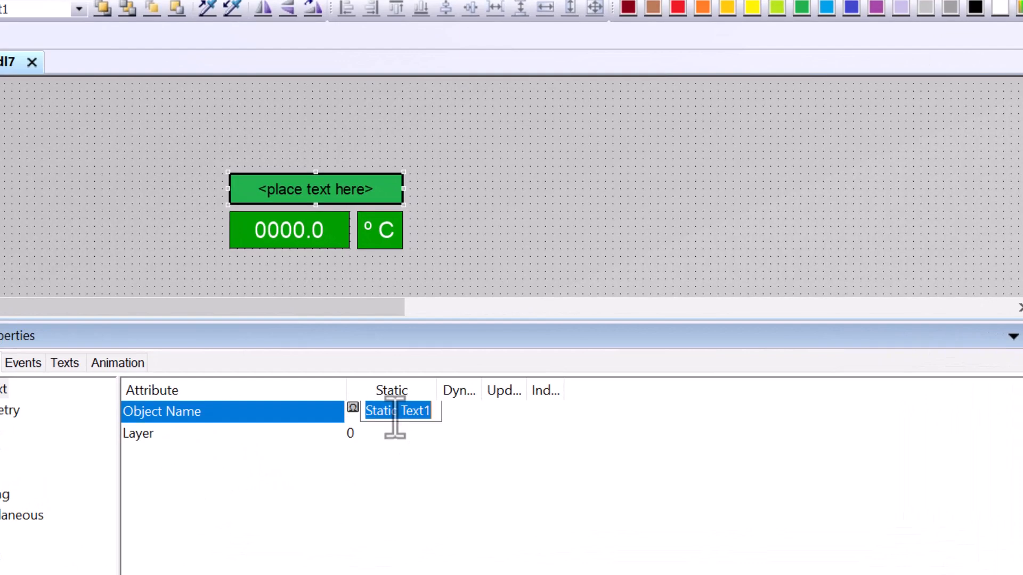
text(txtTagName)
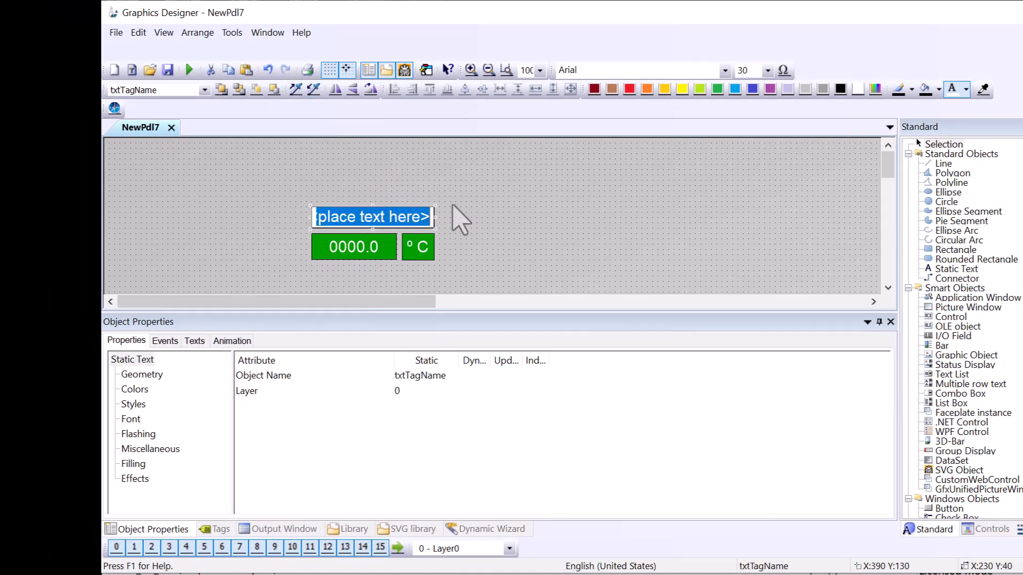
text(Tag Nam,)
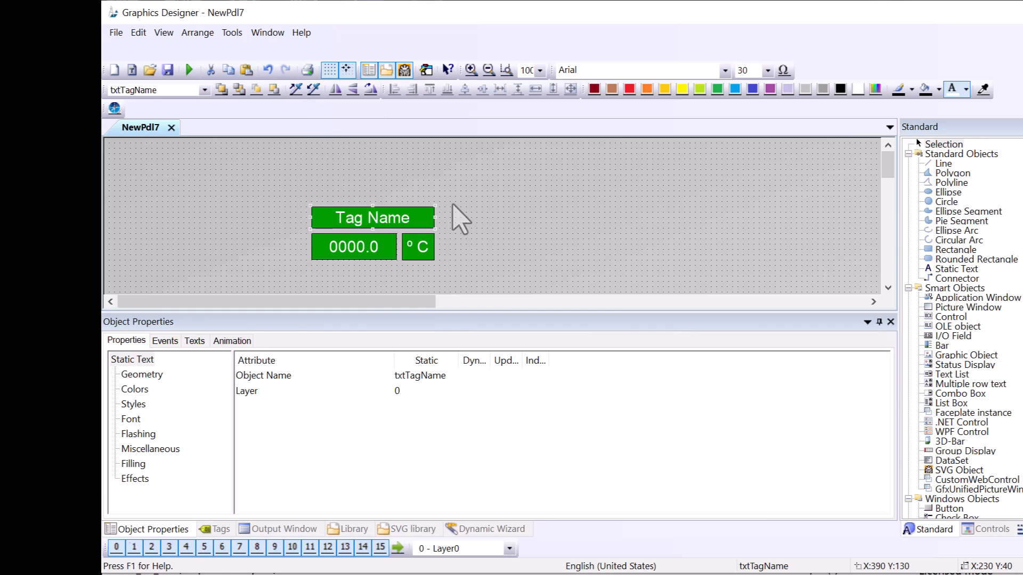
mouse_move(411, 219)
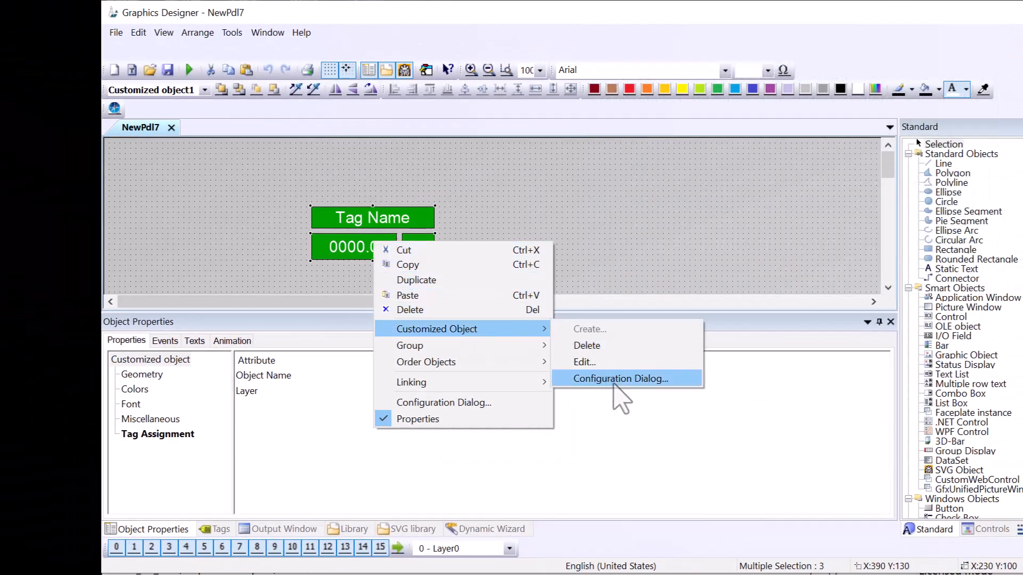
Expose txtTagName's Text property in the Configuration Dialog, renamed Tag Name.
click(620, 378)
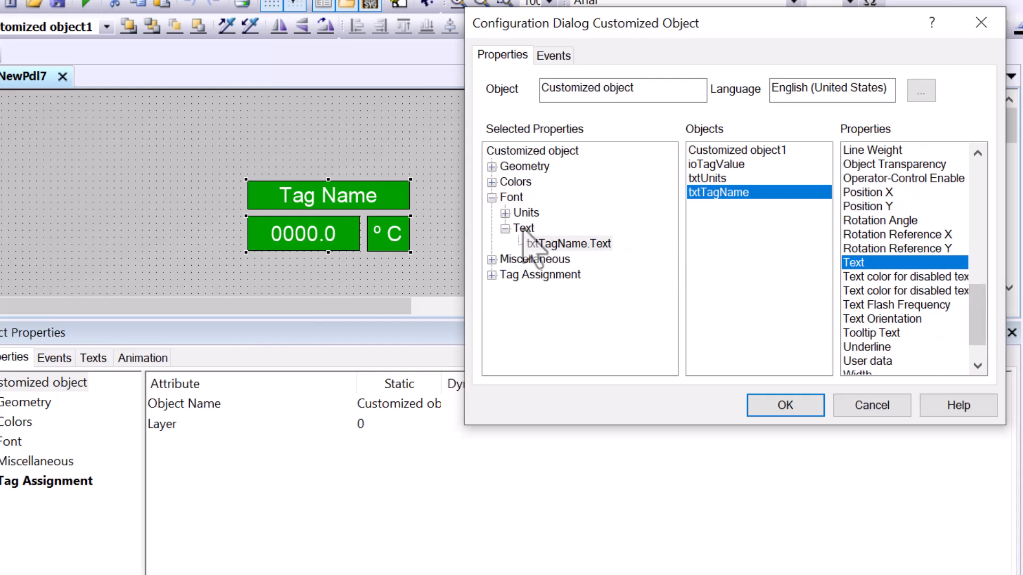
right_click(523, 227)
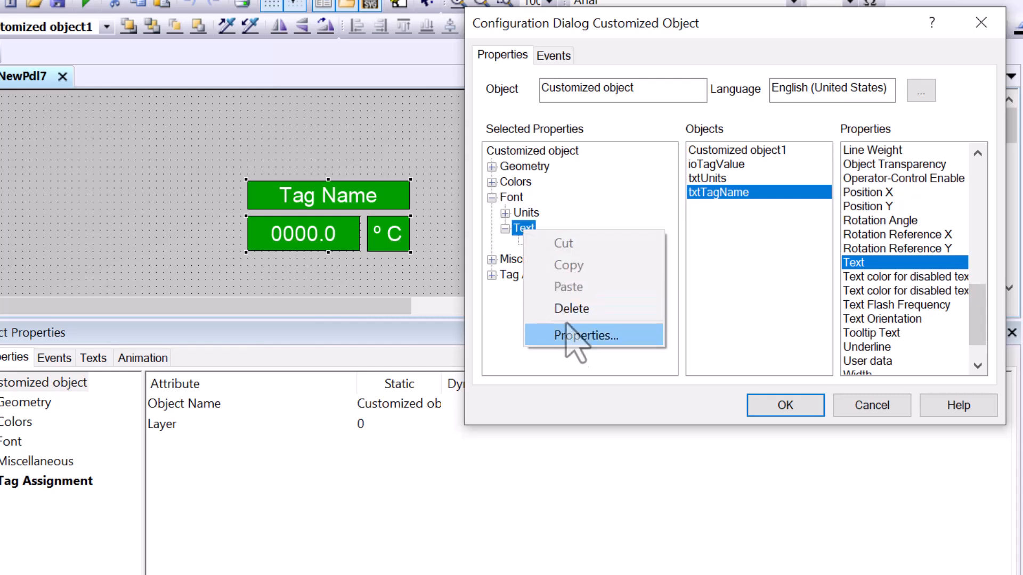
click(587, 335)
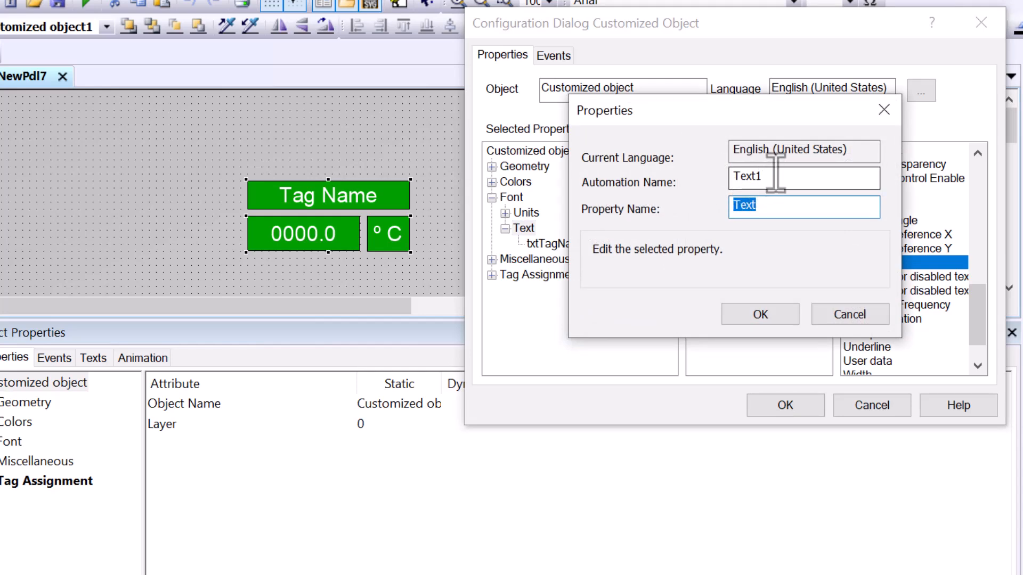
click(759, 314)
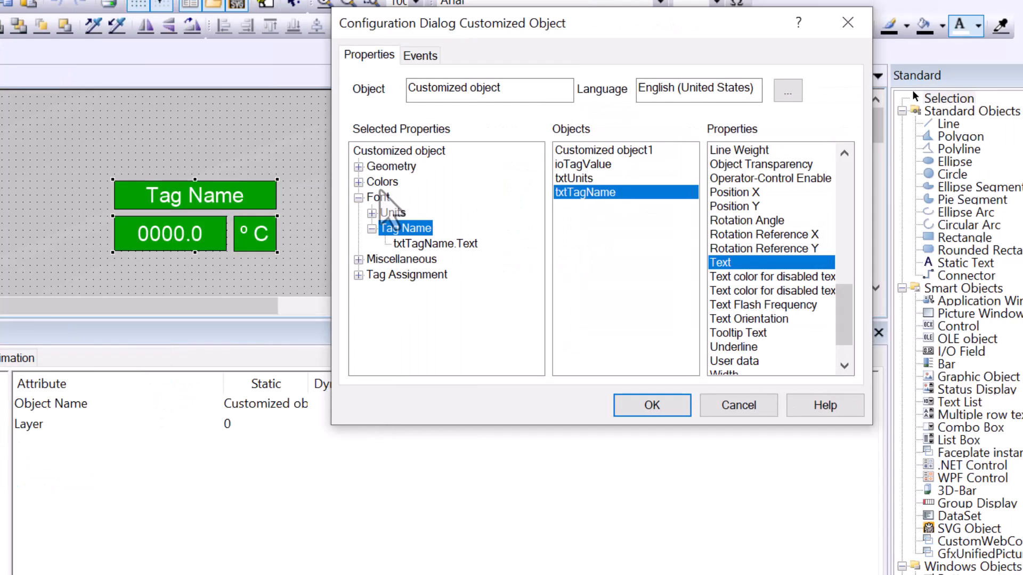
Expose txtTagName's Background Color property, renamed TagName Label.
click(358, 181)
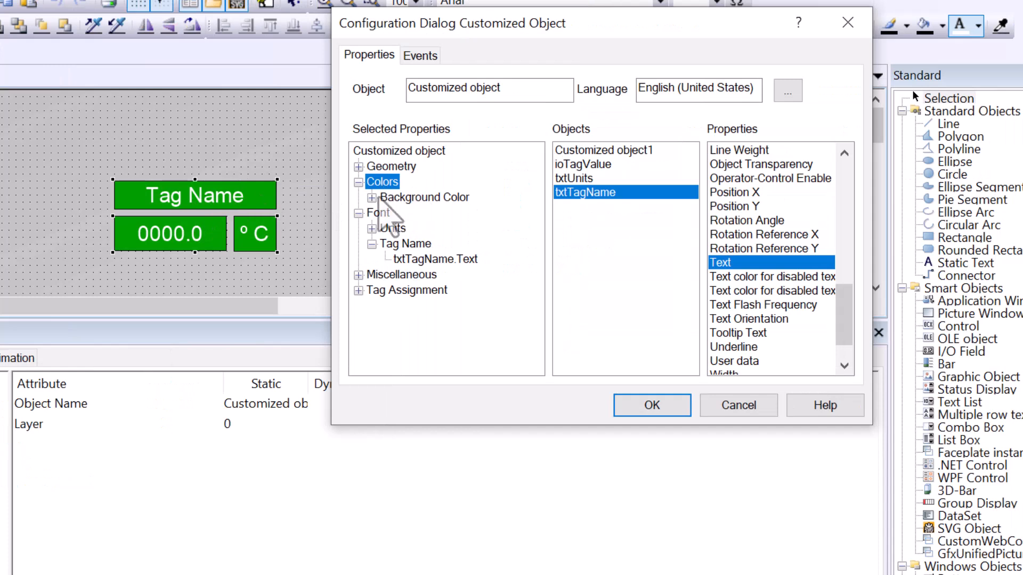
click(372, 197)
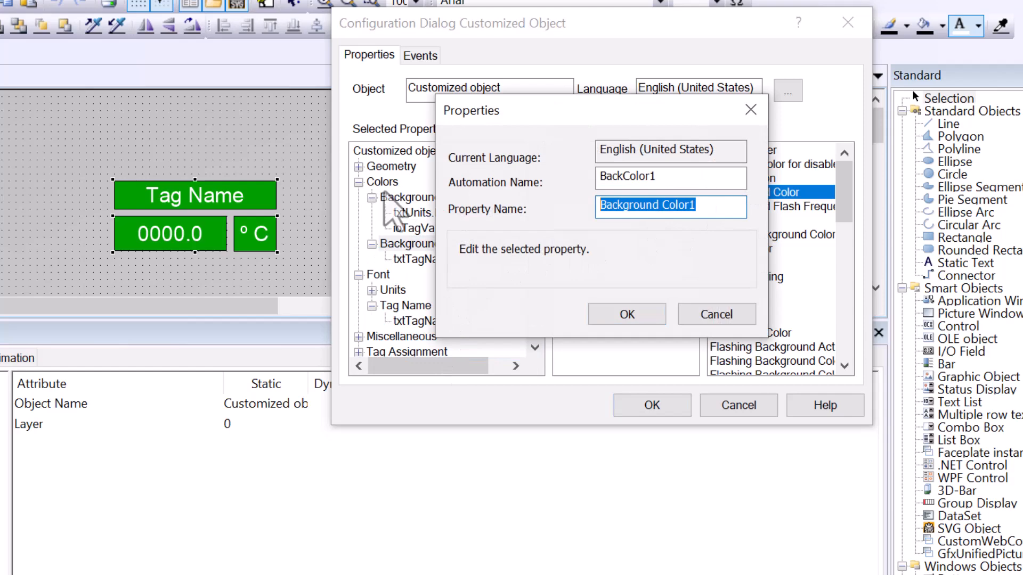
text(TagName Label)
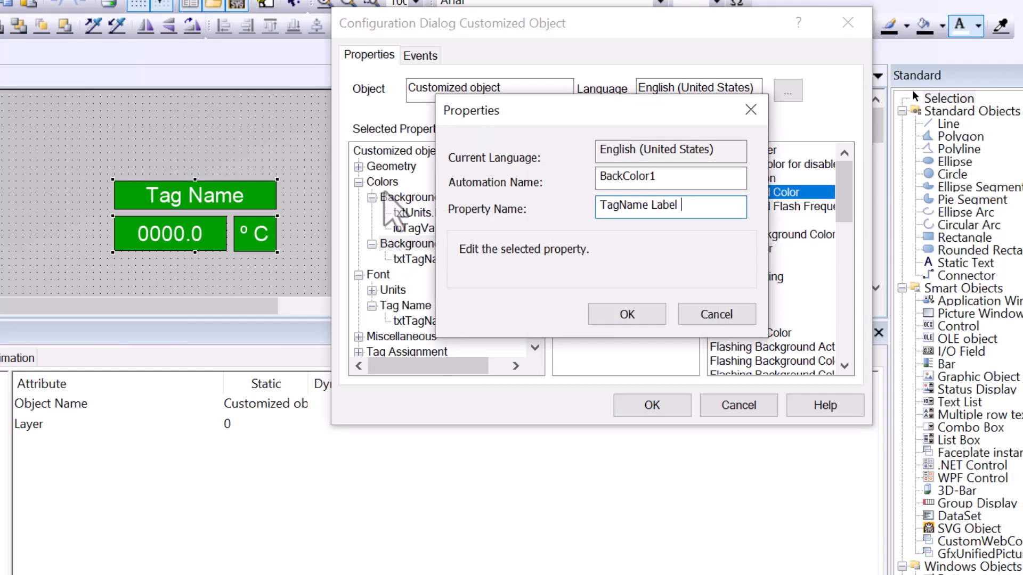
click(625, 314)
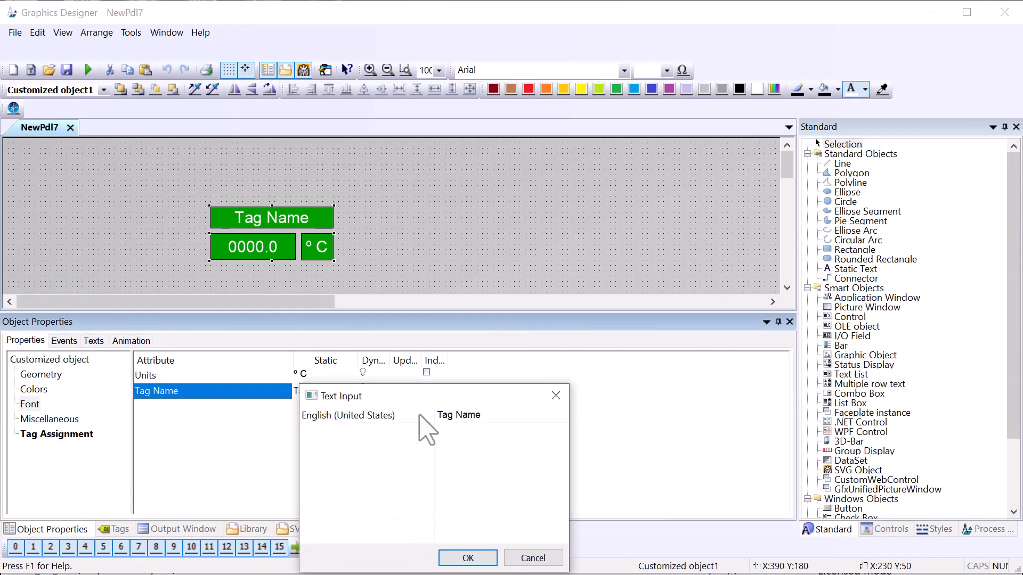
Set the tag name label text to 'Mix Tank Temp' with a blue label colour.
text(Mix Tank)
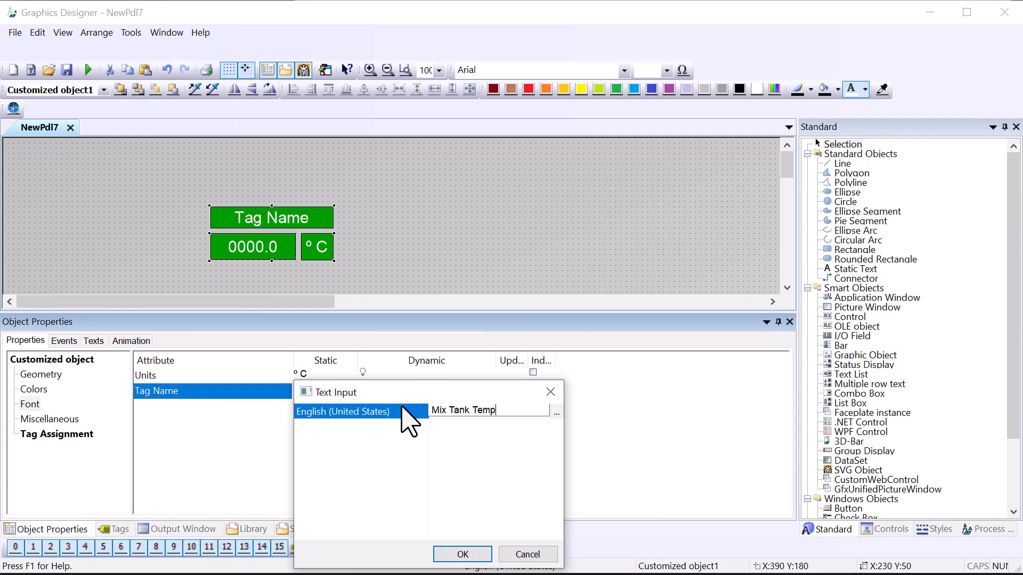
click(462, 554)
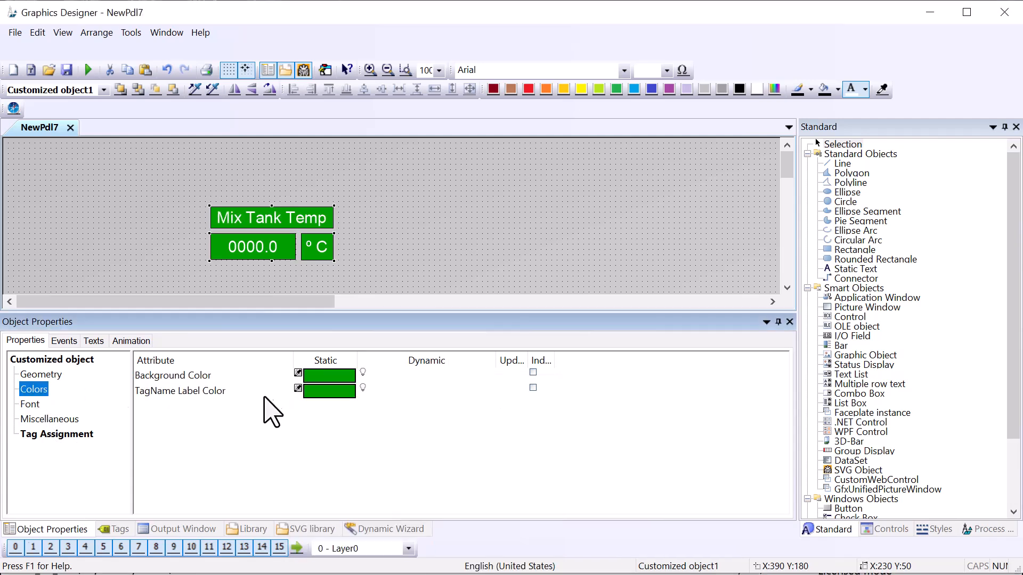
click(328, 389)
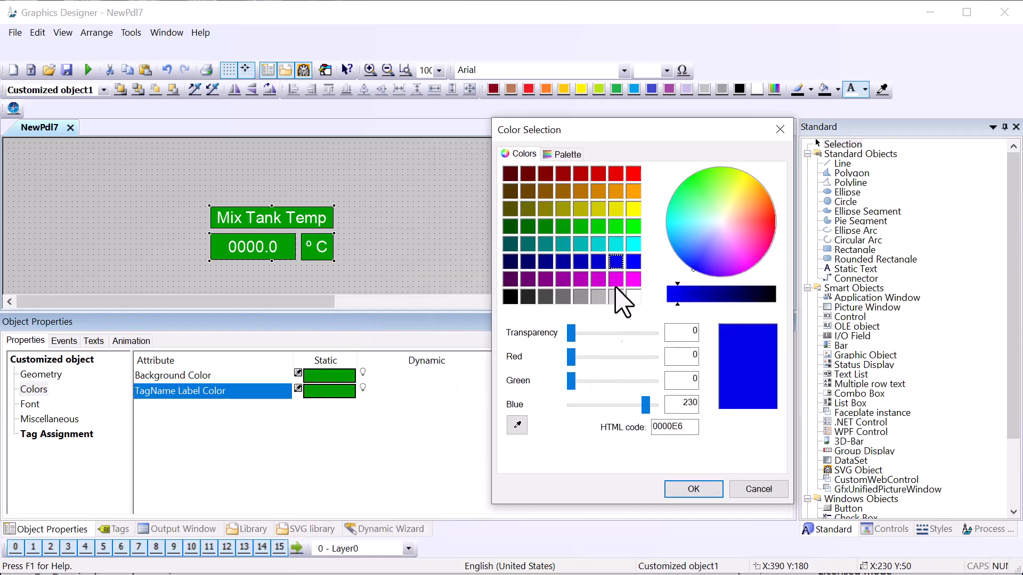
click(692, 488)
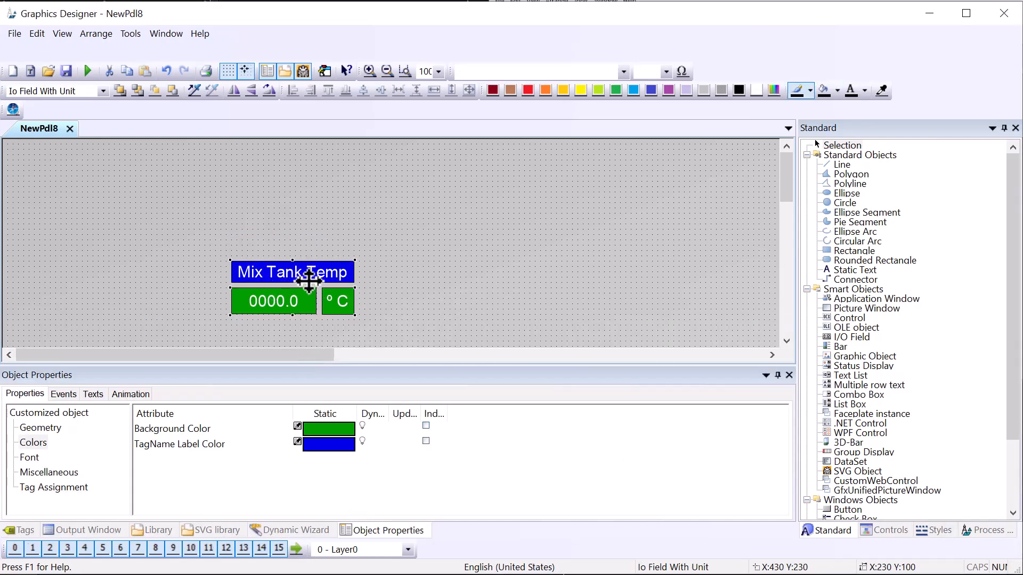
Add Font Size and Font Color properties for ioTagValue, txtUnits and txtTagName.
right_click(310, 282)
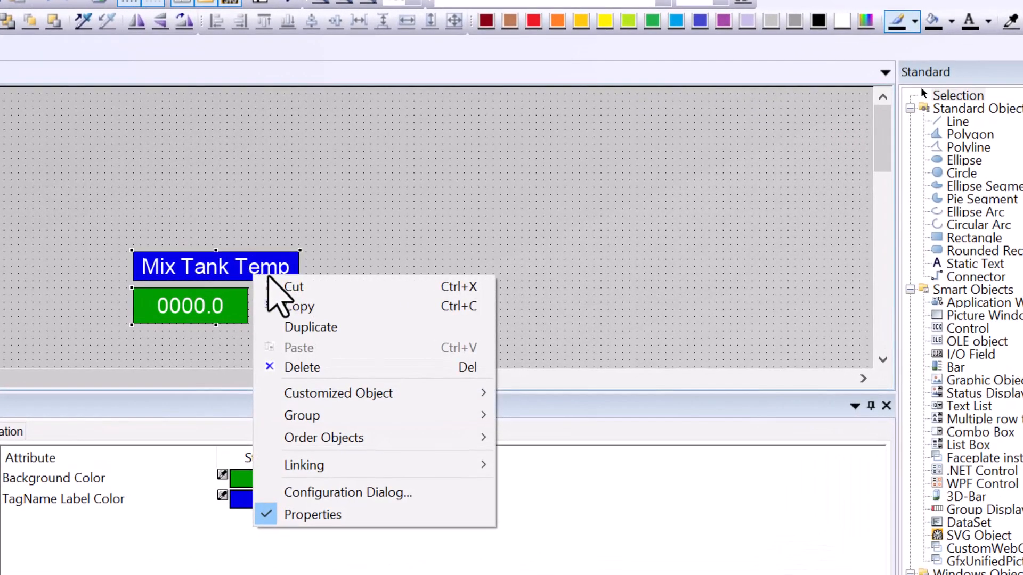
mouse_move(385, 496)
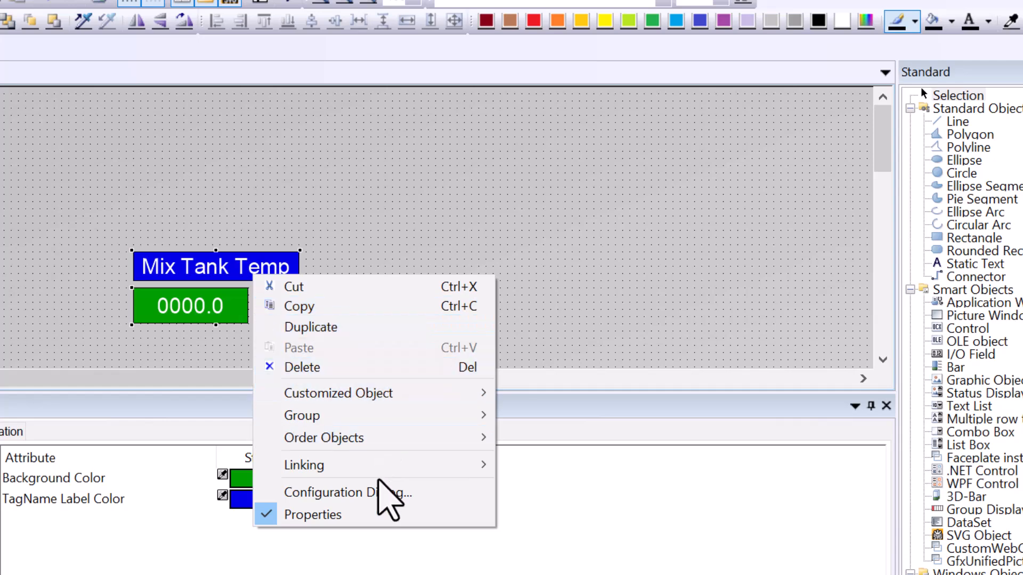
click(347, 492)
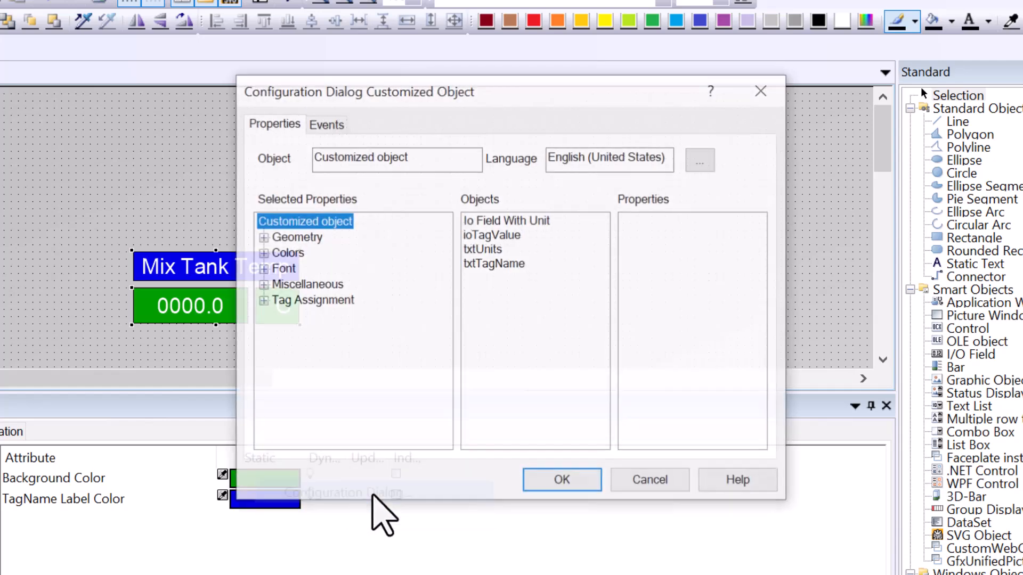
click(493, 234)
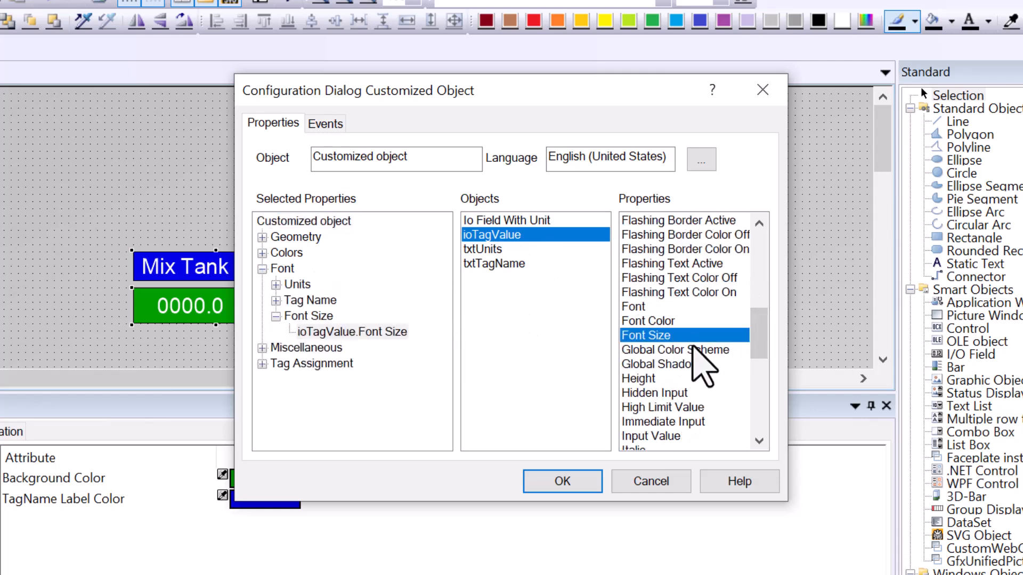
click(482, 249)
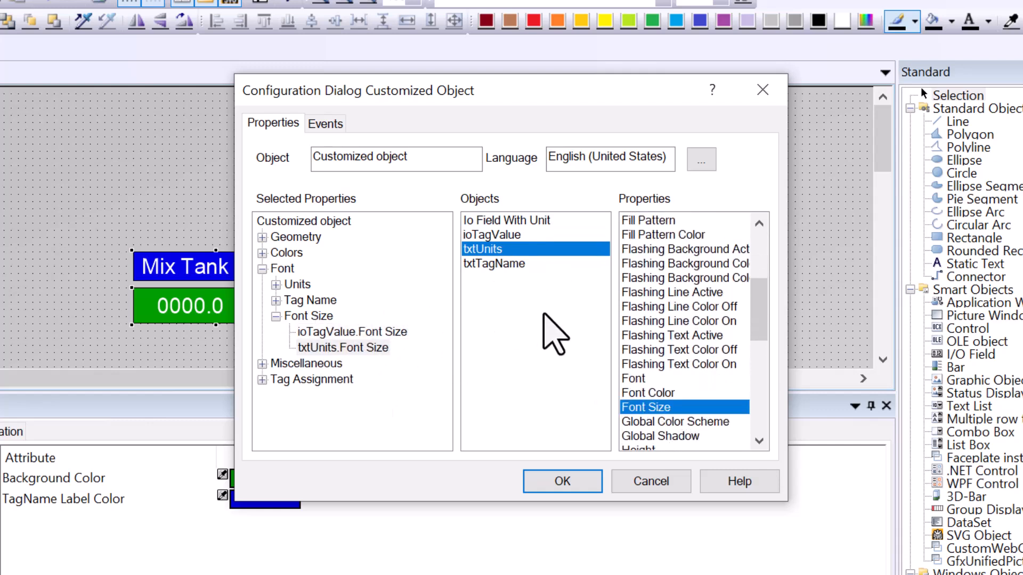
mouse_move(503, 281)
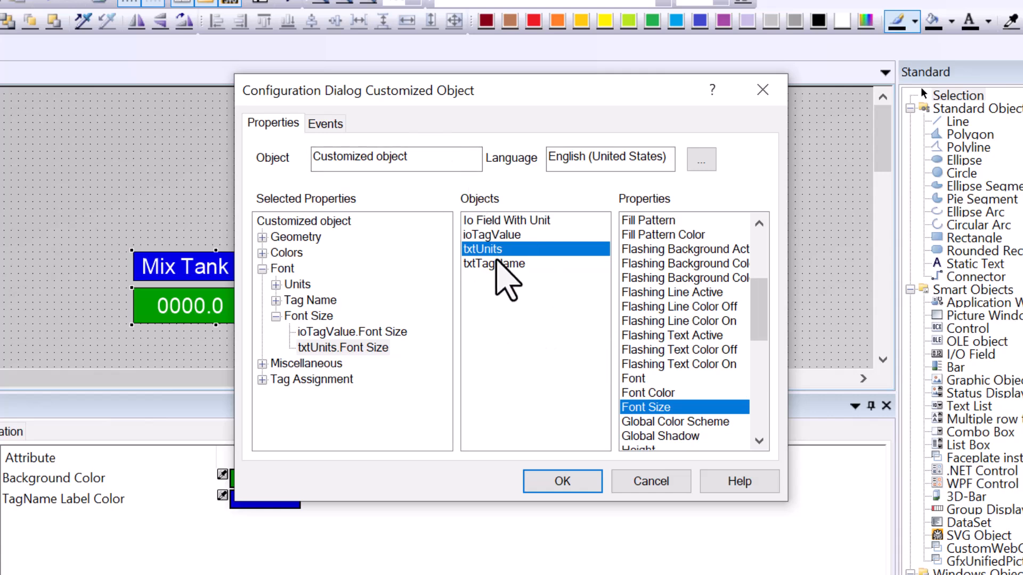
click(494, 263)
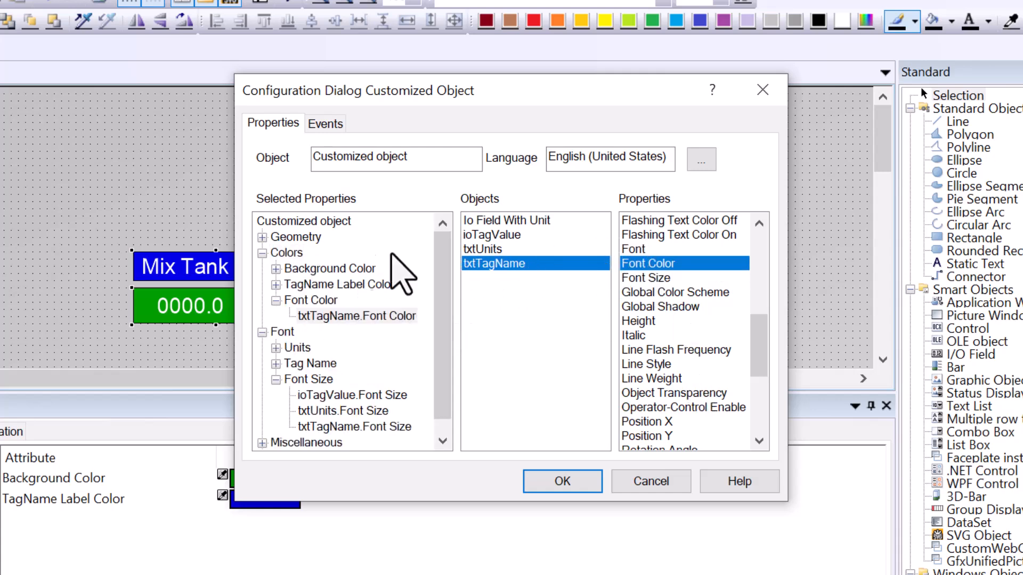
click(483, 249)
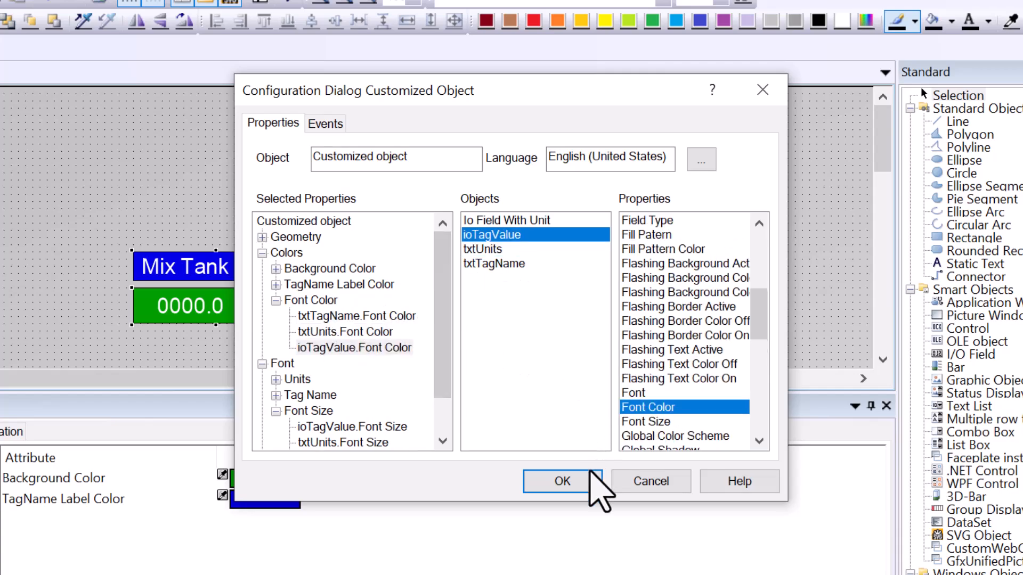
click(554, 481)
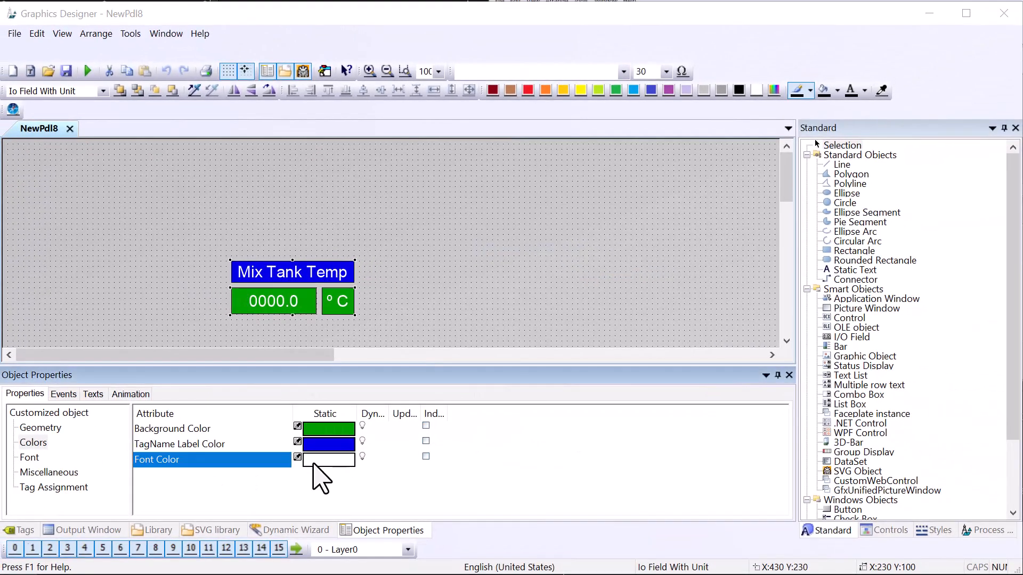
Keep the object's Font Size at 30 and show the Library pane.
click(328, 459)
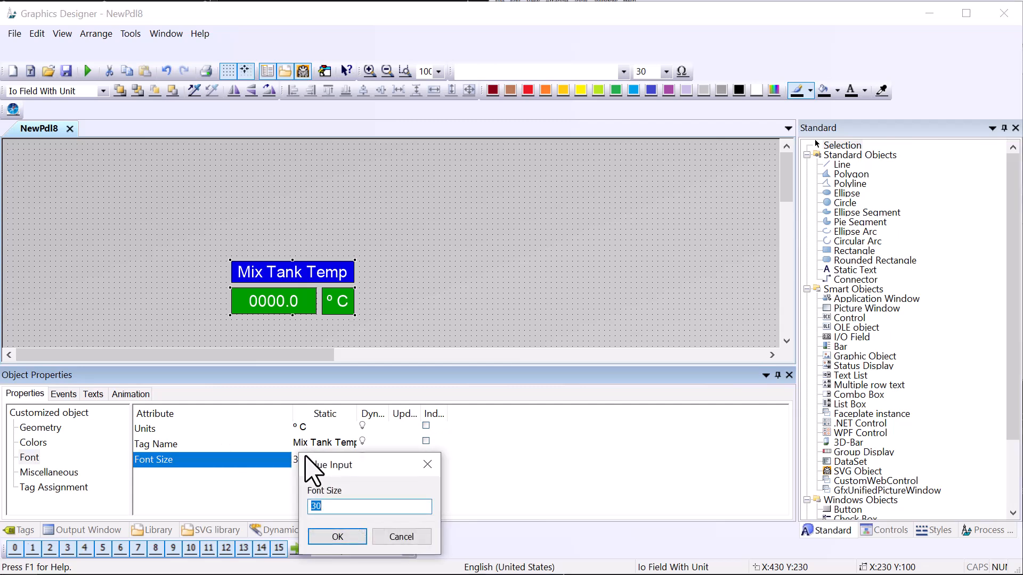
click(337, 537)
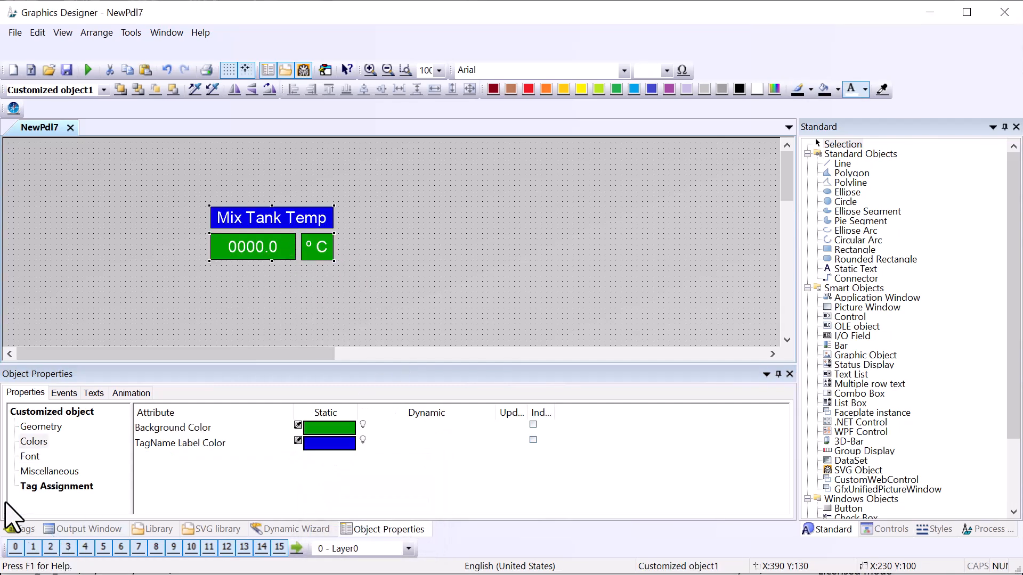
click(159, 529)
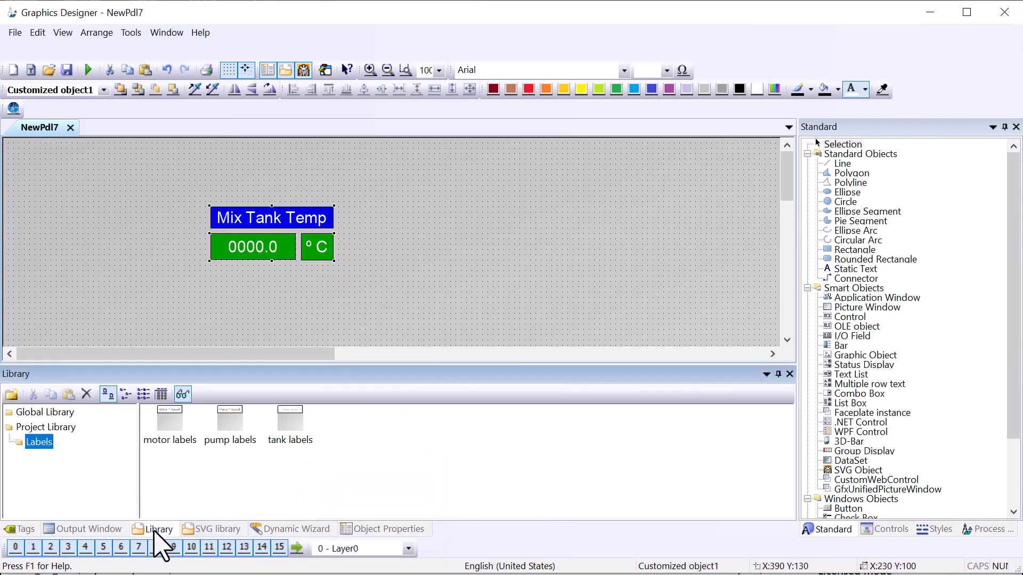
Create a new project library folder named 'IO Fields' beside Labels.
click(46, 427)
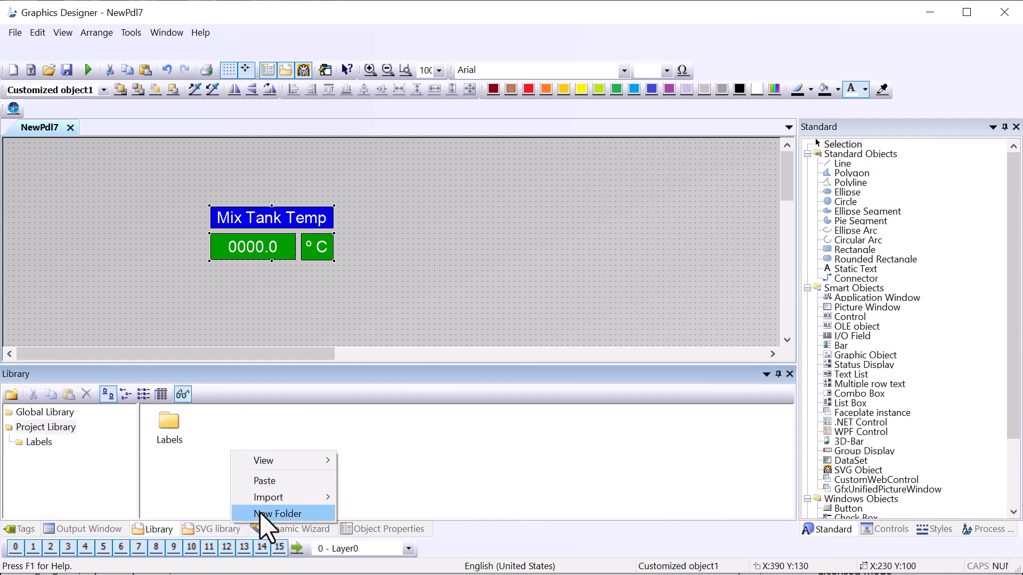
click(278, 514)
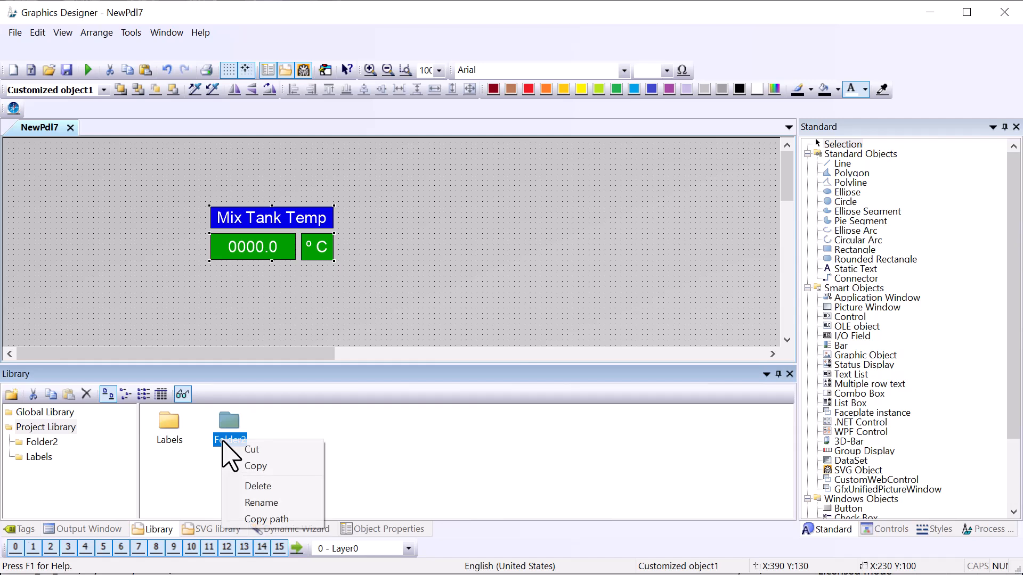
click(261, 502)
text(IO Fields)
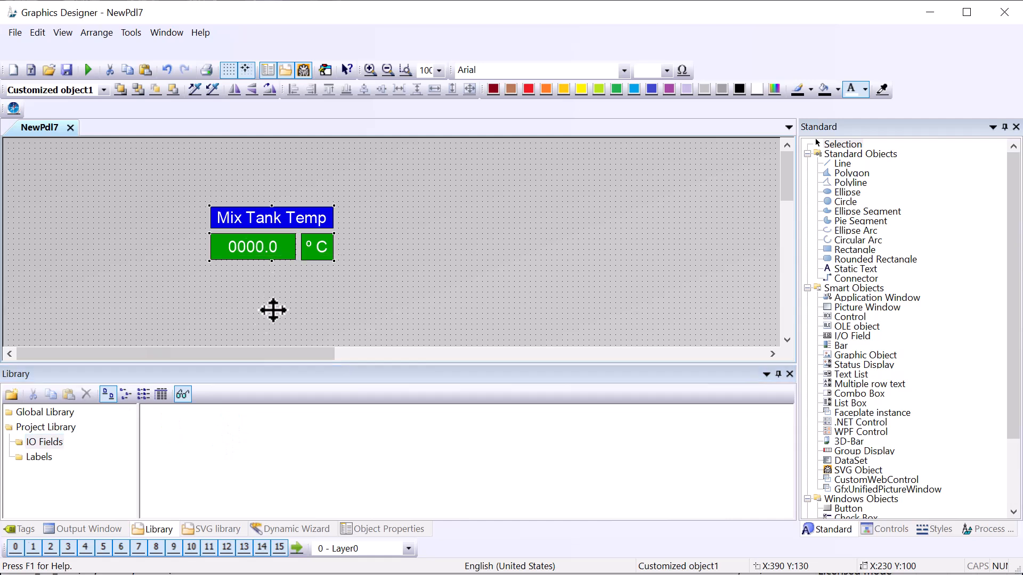
click(383, 529)
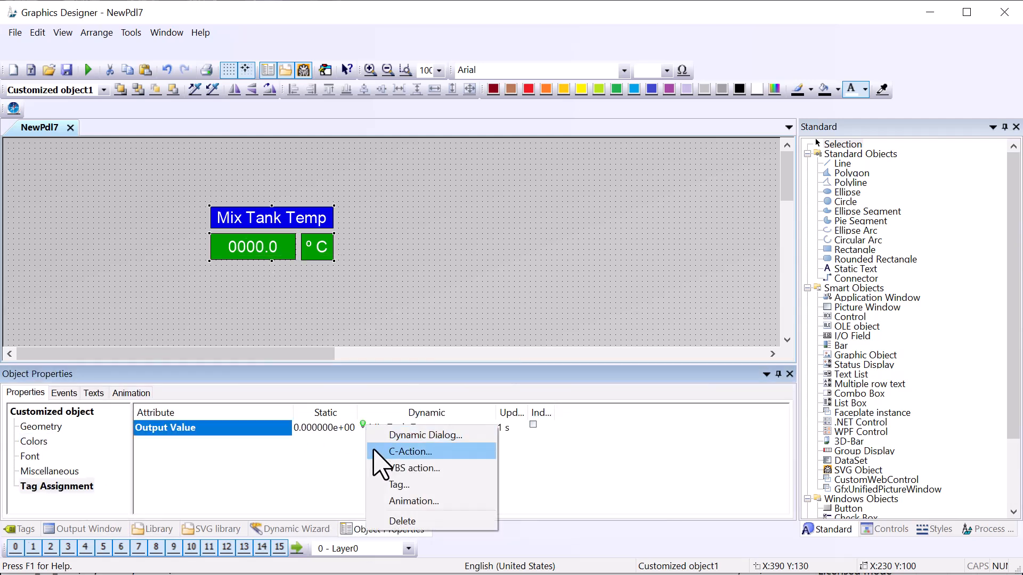
Delete Output Value's tag dynamic and store the object in IO Fields as Object1.
click(403, 520)
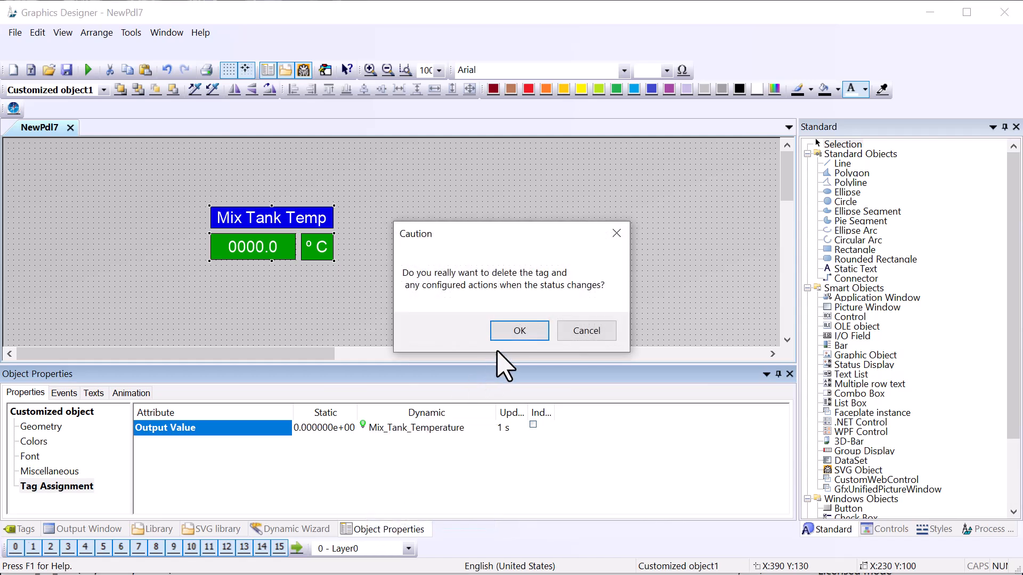
click(518, 331)
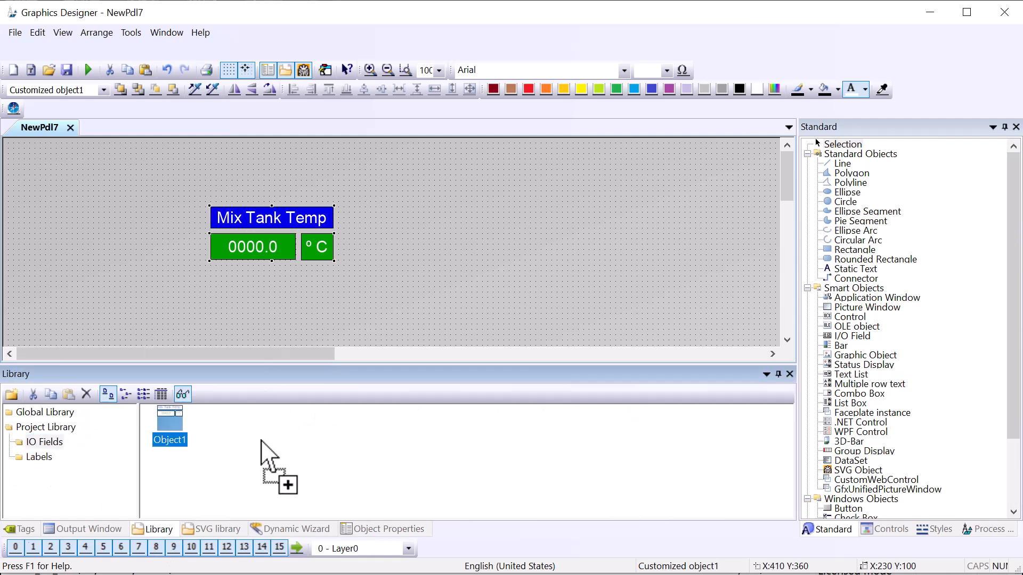
Rename library Object1 to 'Io Field With Unit' and switch to Overview.PDL.
right_click(169, 430)
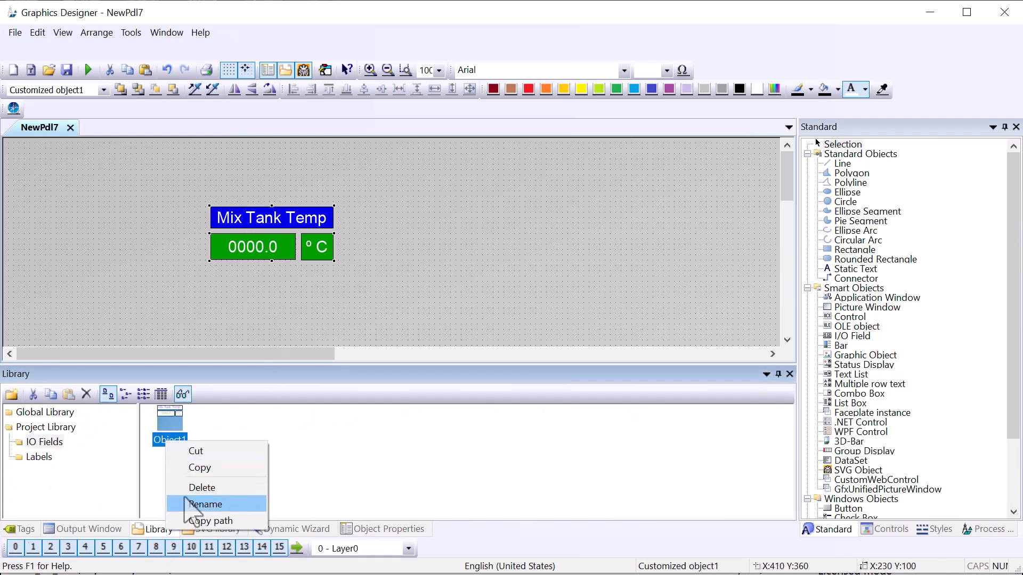
click(204, 503)
text(Io Field With Unit)
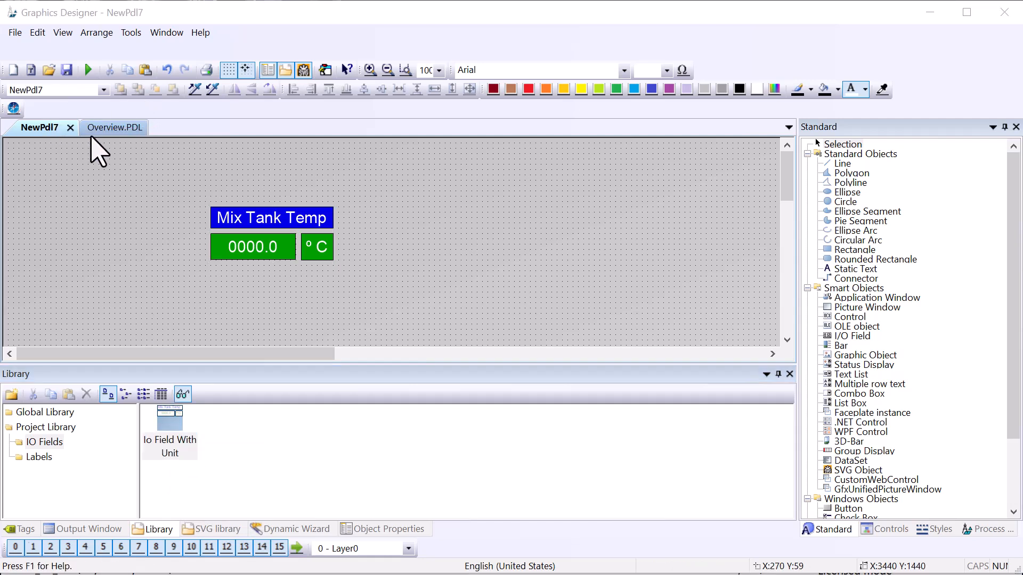
click(114, 127)
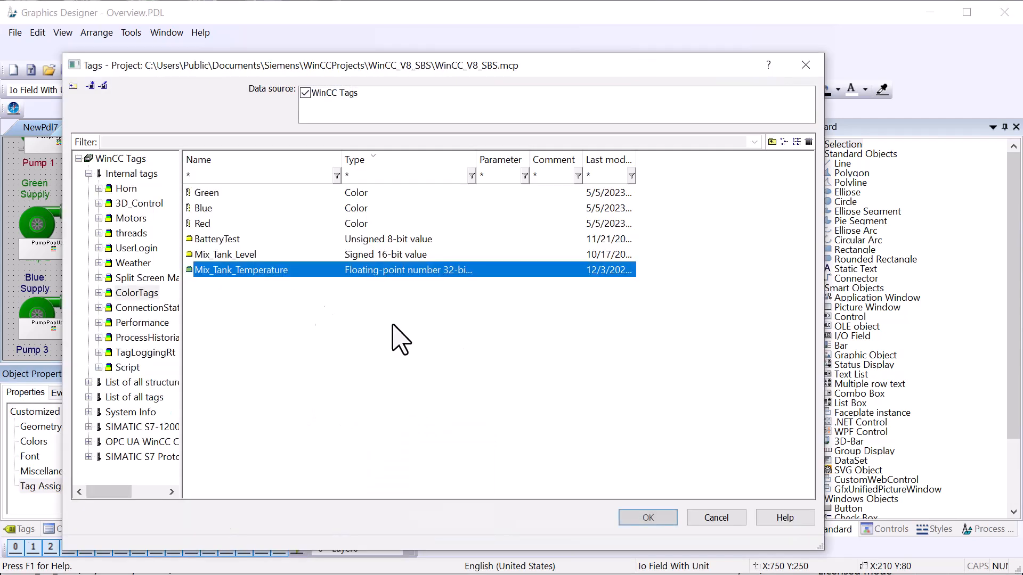
Assign the Mix_Tank_Temperature tag to the Io Field With Unit object on Overview.
click(646, 517)
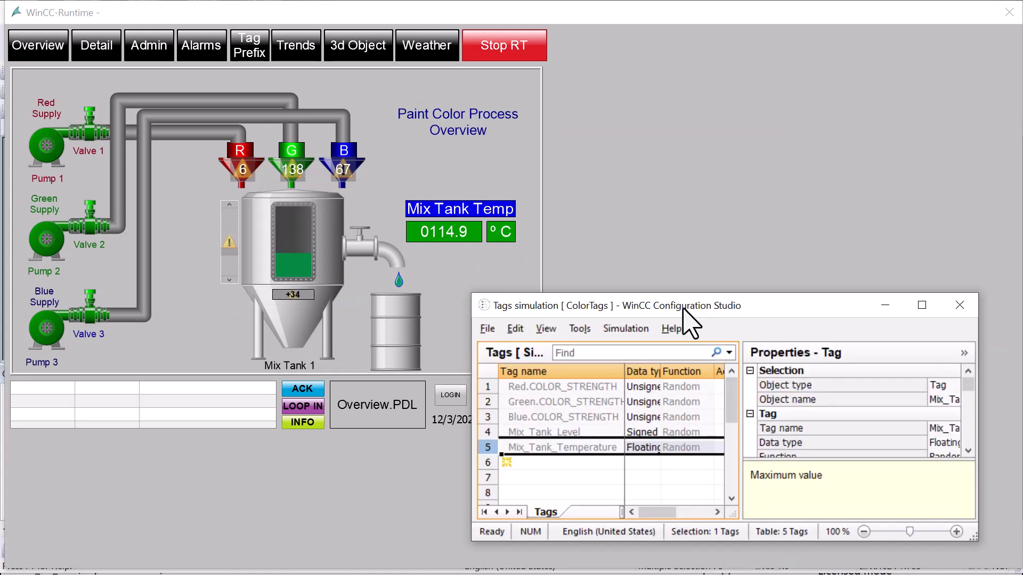
mouse_move(352, 251)
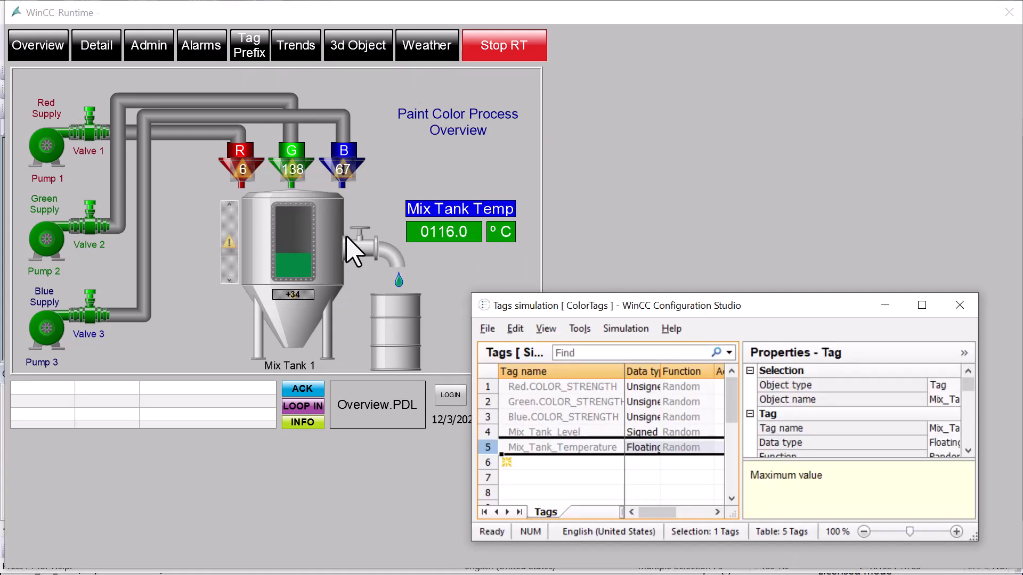